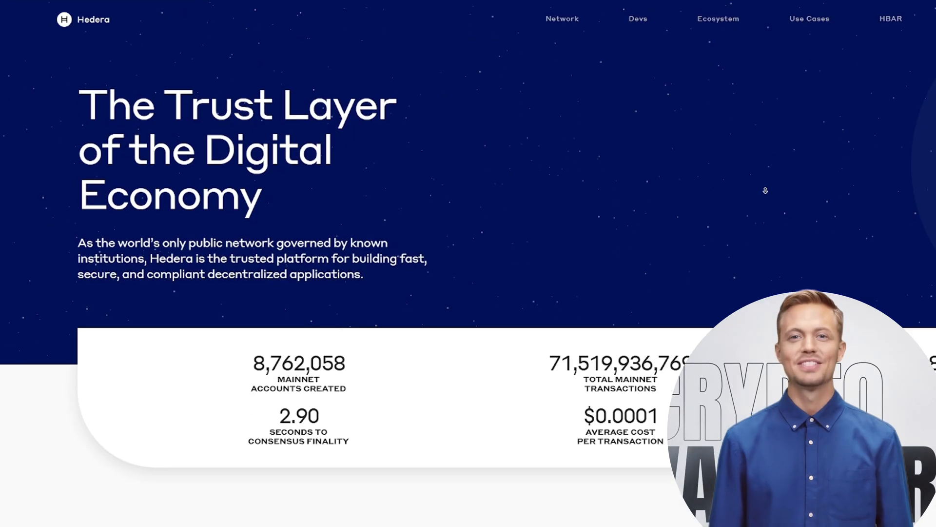
{"action": "scroll", "scroll_direction": "down", "scroll_amount": 3}
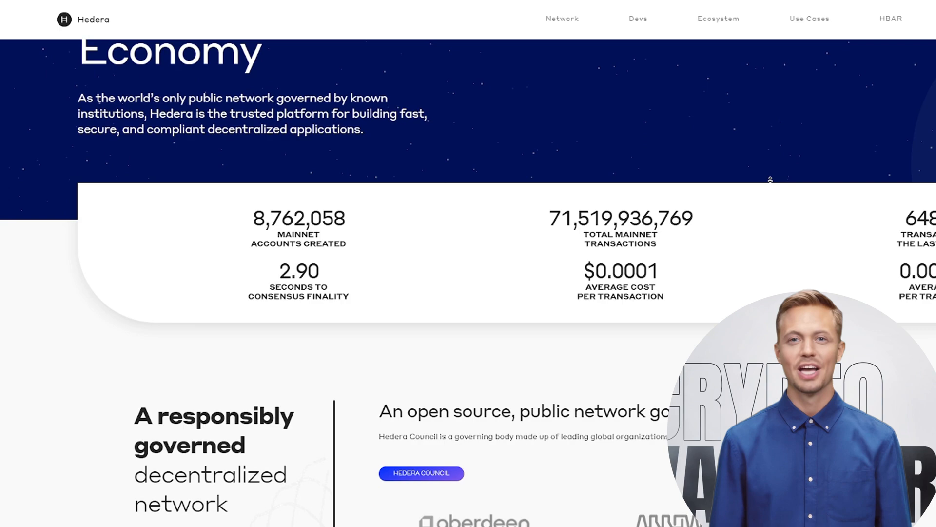
{"action": "scroll", "scroll_direction": "down", "scroll_amount": 3}
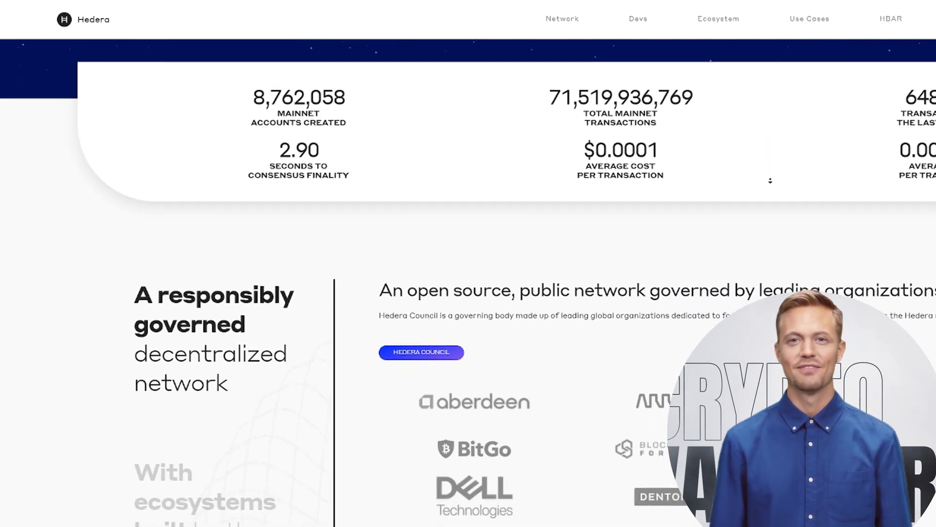
{"action": "scroll", "scroll_direction": "down", "scroll_amount": 3}
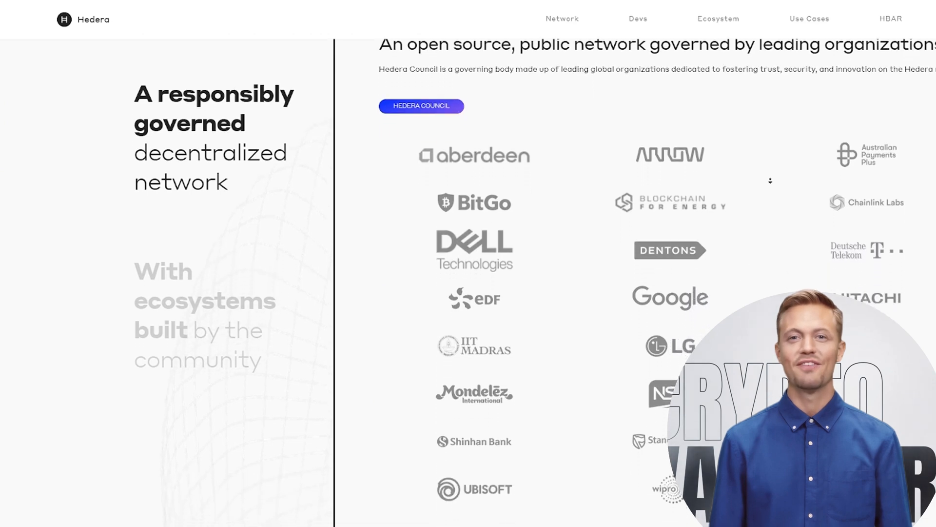
{"action": "scroll", "scroll_direction": "down", "scroll_amount": 3}
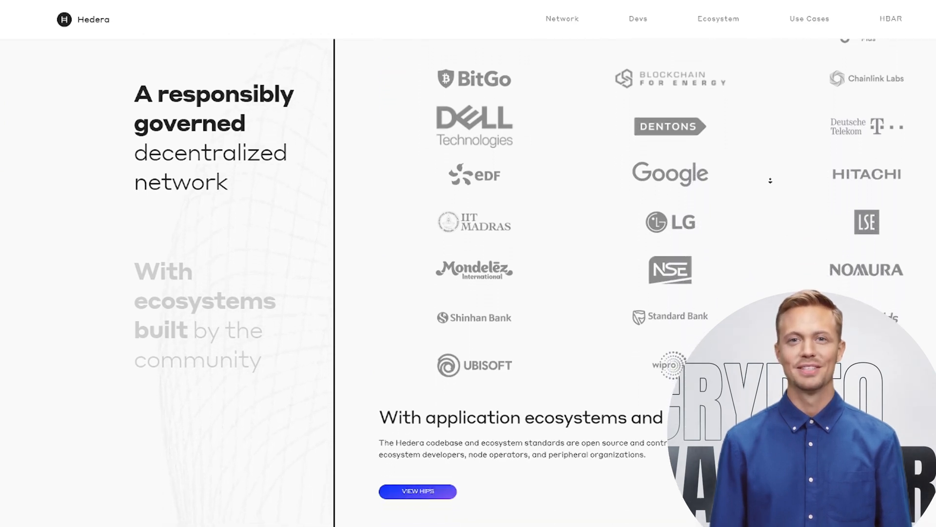
{"action": "scroll", "scroll_direction": "down", "scroll_amount": 3}
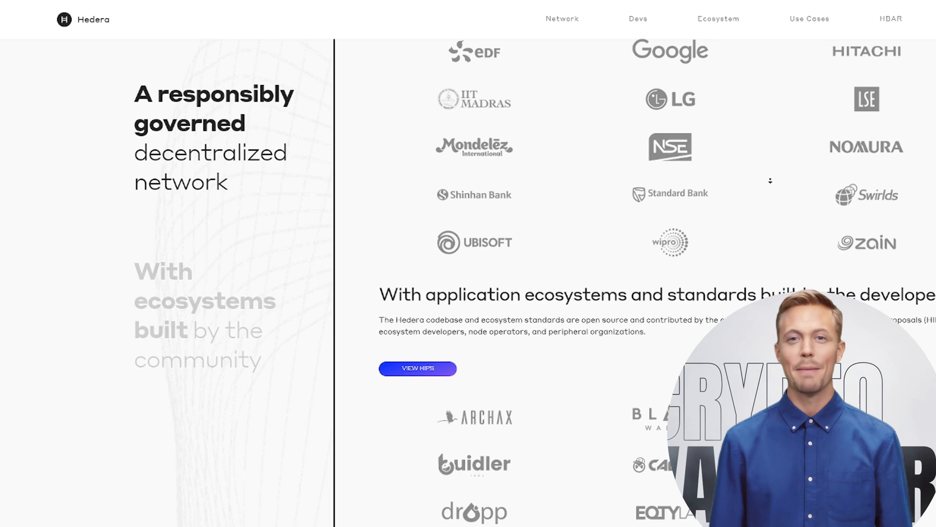
{"action": "scroll", "scroll_direction": "down", "scroll_amount": 3}
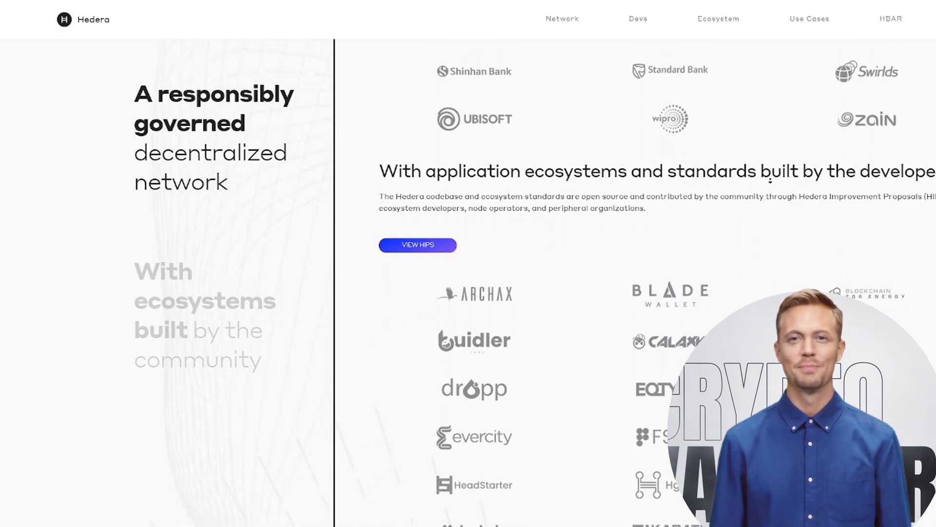
{"action": "scroll", "scroll_direction": "down", "scroll_amount": 3}
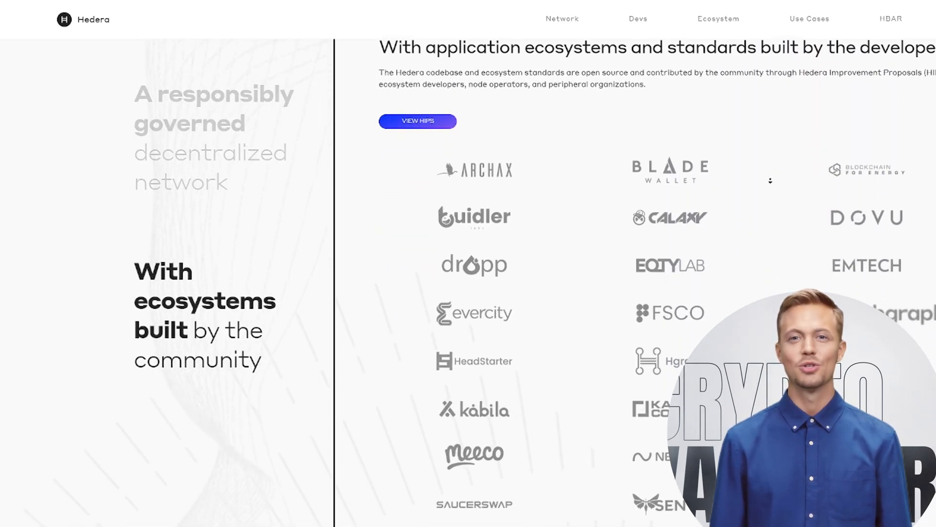
{"action": "scroll", "scroll_direction": "down", "scroll_amount": 3}
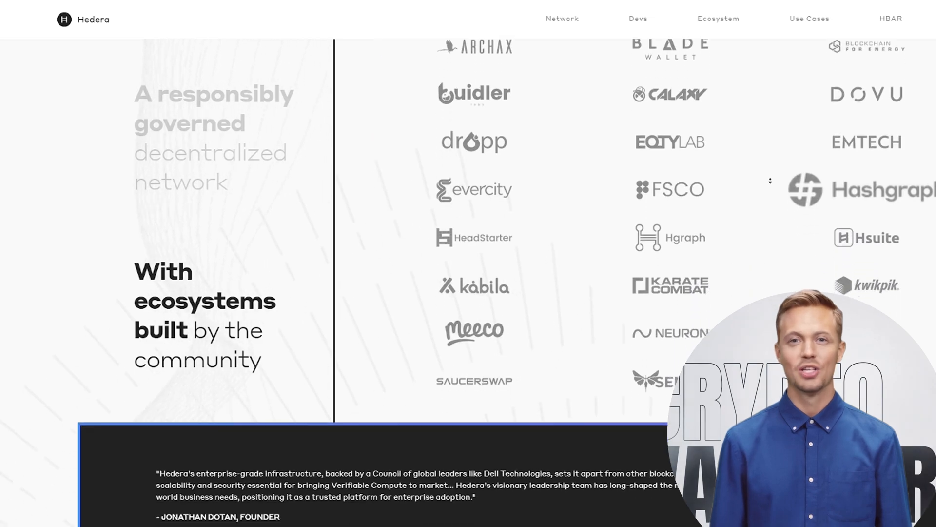
{"action": "scroll", "scroll_direction": "down", "scroll_amount": 3}
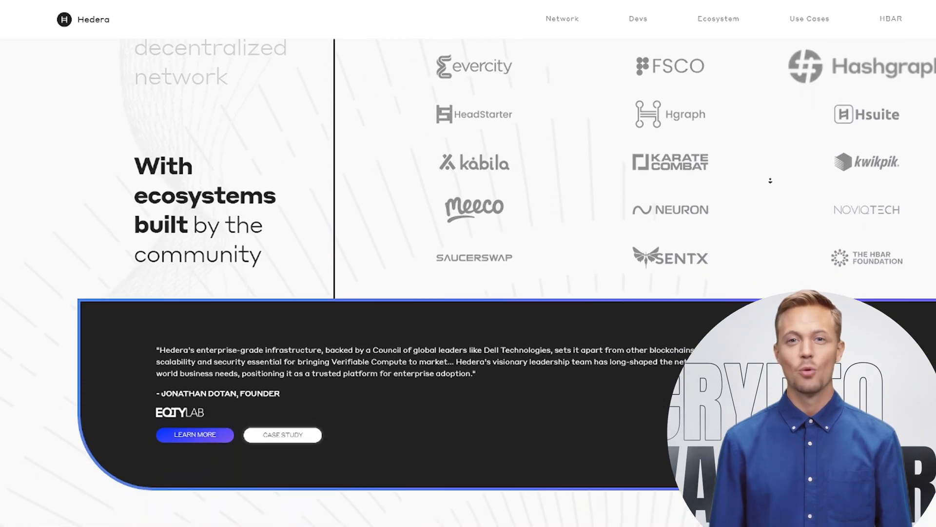
{"action": "scroll", "scroll_direction": "down", "scroll_amount": 3}
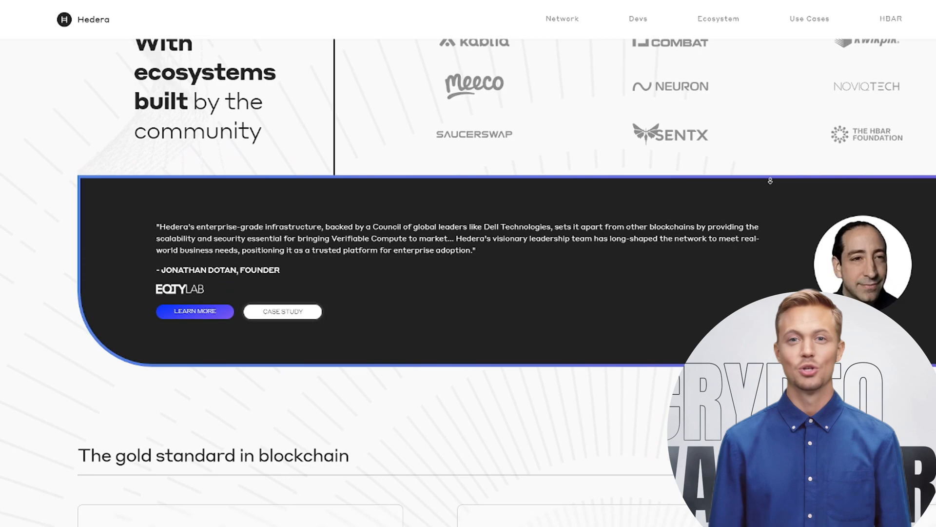
{"action": "scroll", "scroll_direction": "down", "scroll_amount": 3}
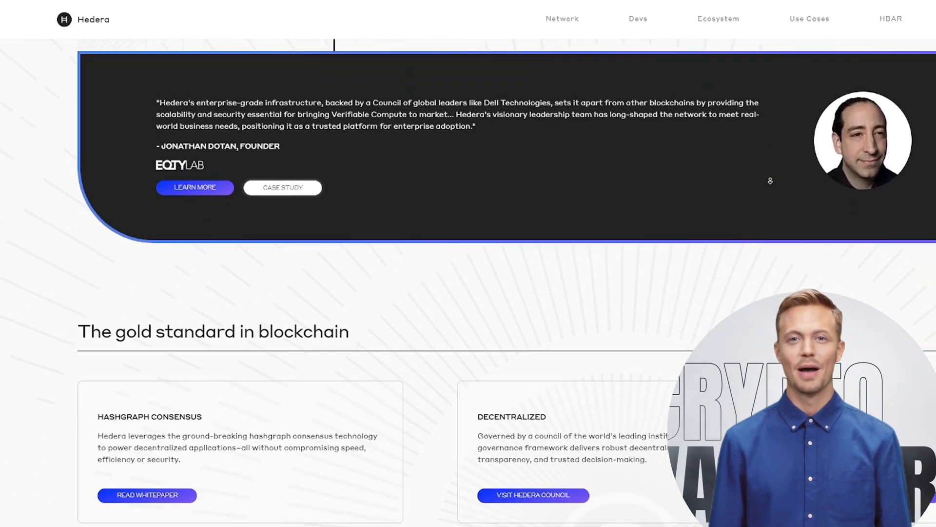
{"action": "scroll", "scroll_direction": "down", "scroll_amount": 3}
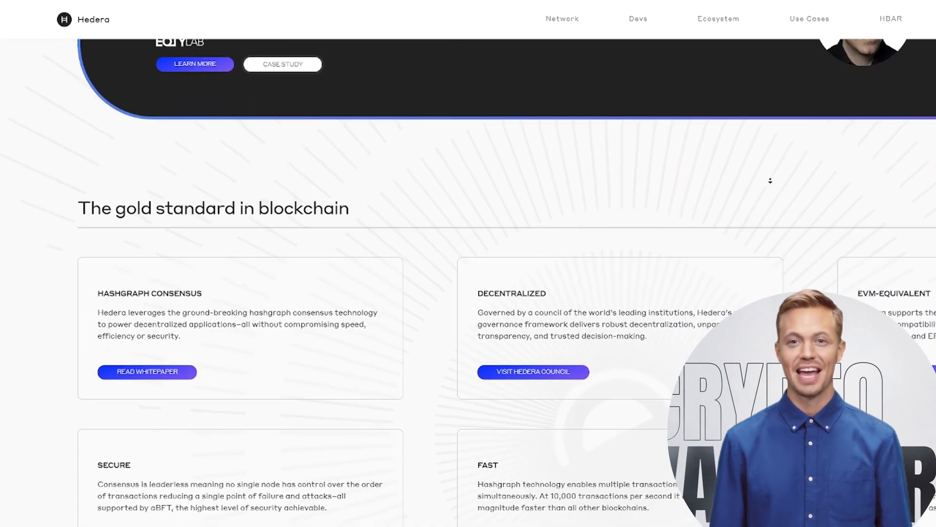
{"action": "scroll", "scroll_direction": "down", "scroll_amount": 3}
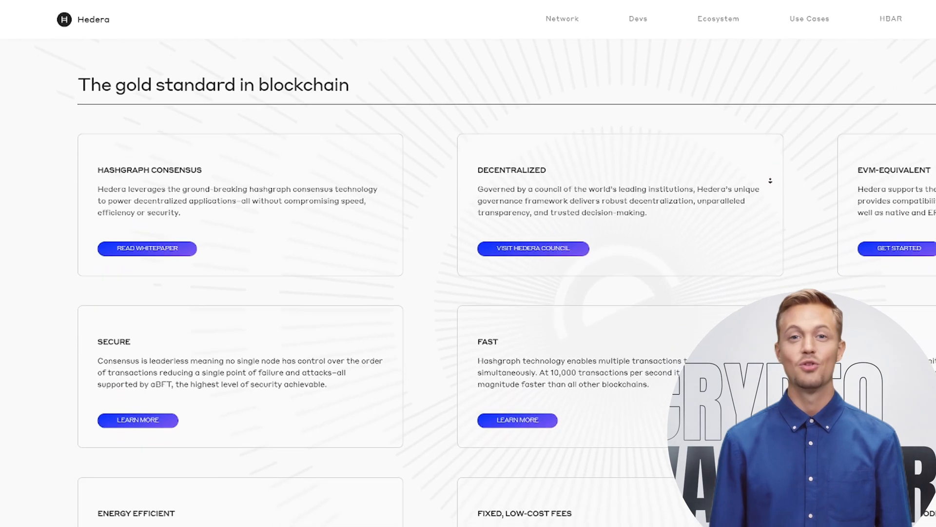
{"action": "scroll", "scroll_direction": "down", "scroll_amount": 3}
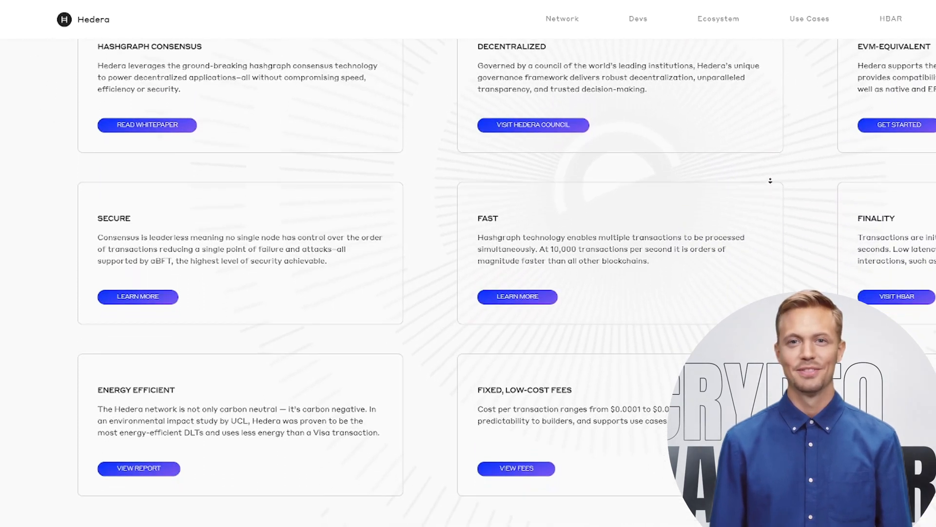
{"action": "scroll", "scroll_direction": "down", "scroll_amount": 3}
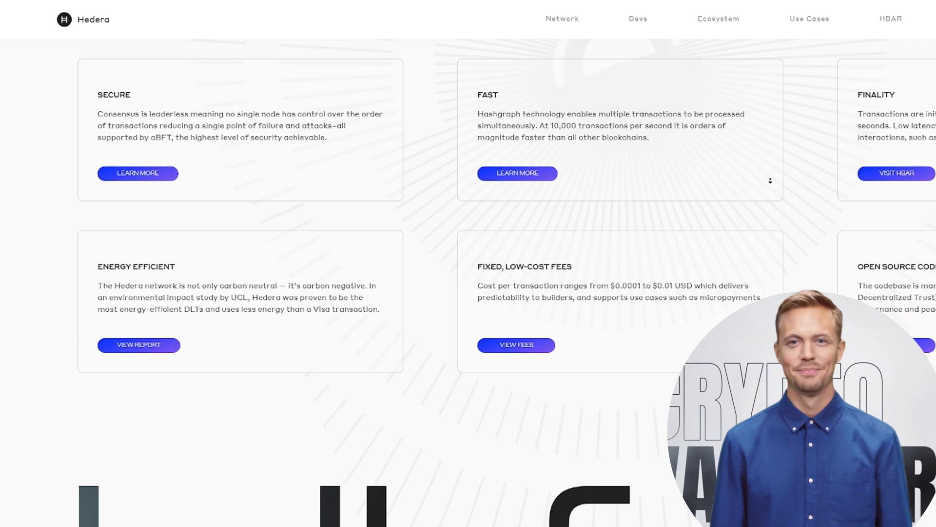
{"action": "scroll", "scroll_direction": "down", "scroll_amount": 3}
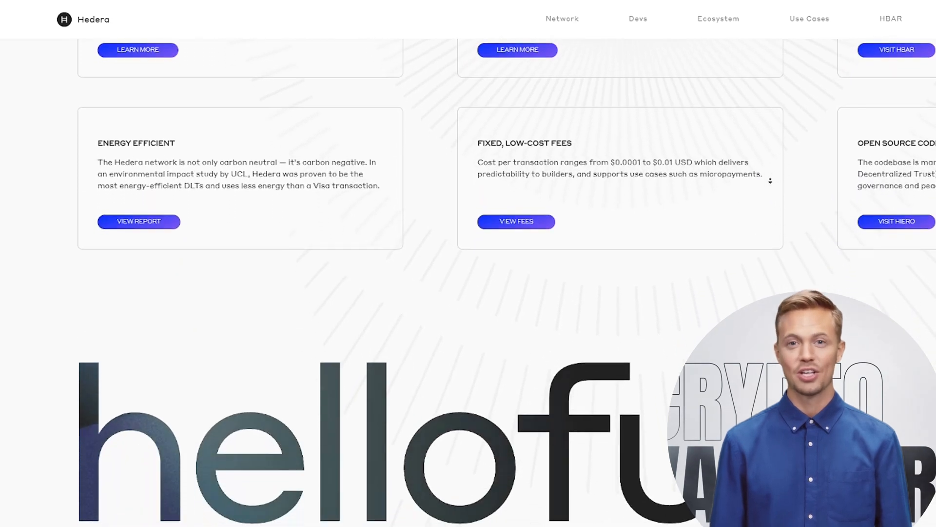
{"action": "scroll", "scroll_direction": "down", "scroll_amount": 3}
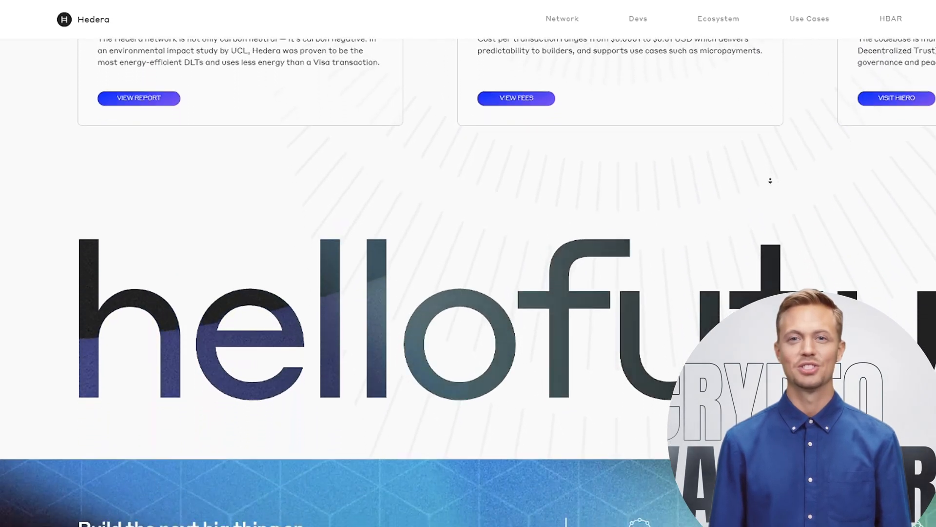
{"action": "scroll", "scroll_direction": "down", "scroll_amount": 3}
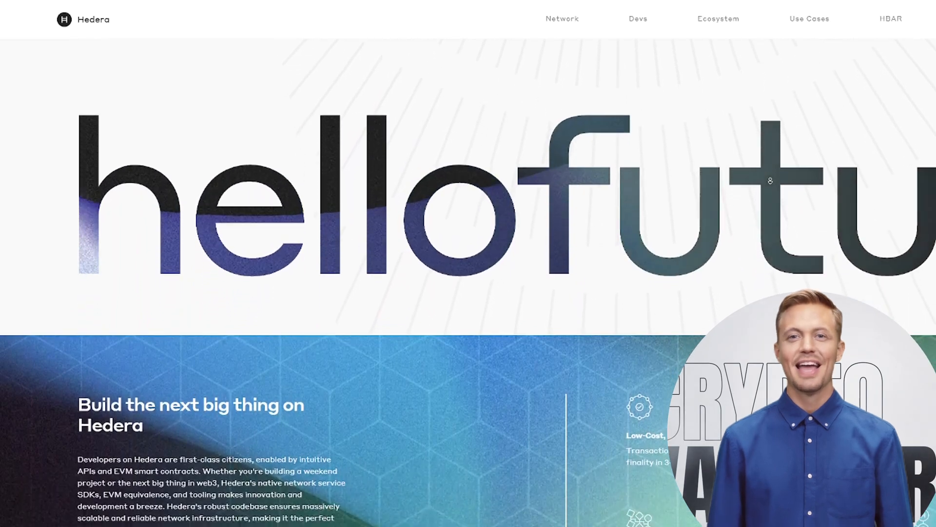
{"action": "scroll", "scroll_direction": "down", "scroll_amount": 3}
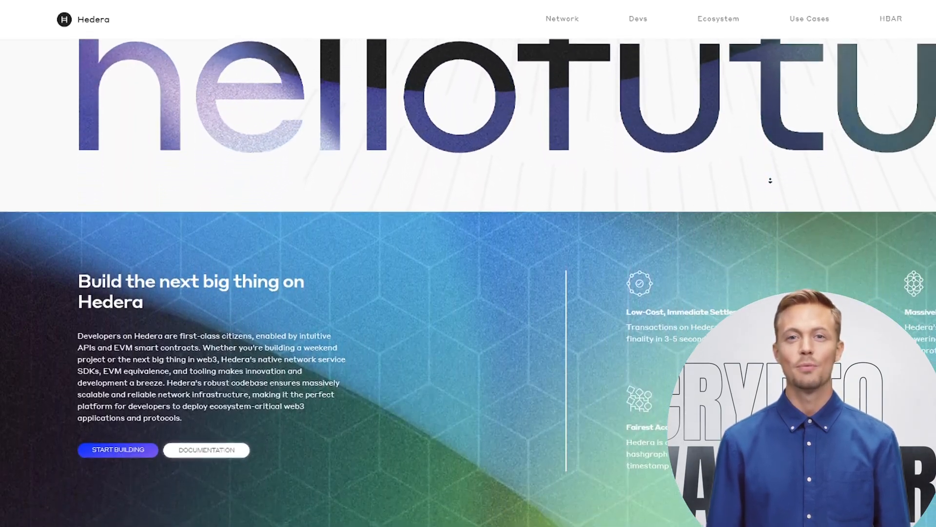
{"action": "scroll", "scroll_direction": "down", "scroll_amount": 3}
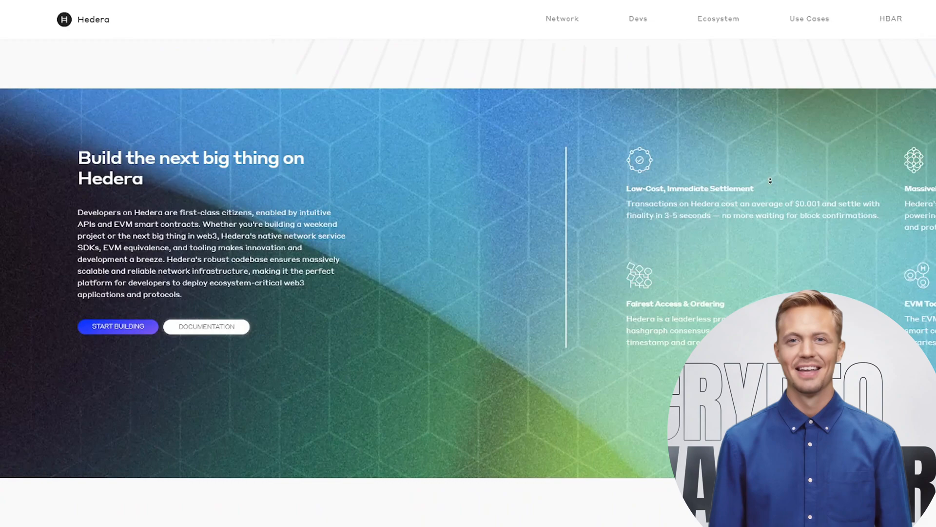
{"action": "scroll", "scroll_direction": "down", "scroll_amount": 3}
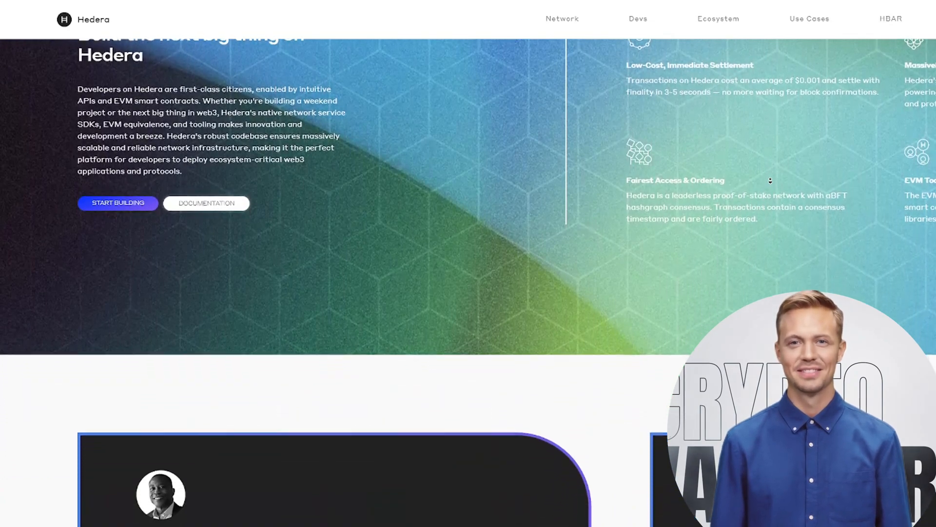
{"action": "scroll", "scroll_direction": "down", "scroll_amount": 3}
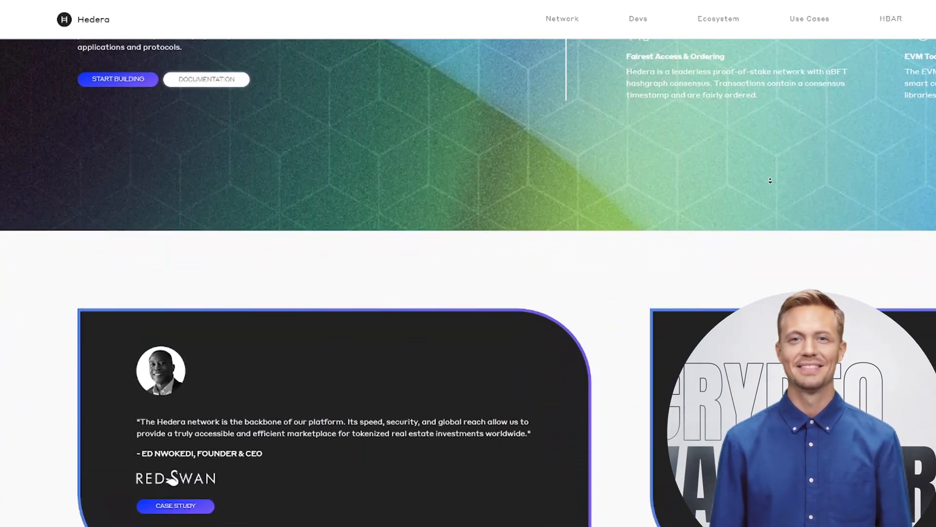
{"action": "scroll", "scroll_direction": "down", "scroll_amount": 3}
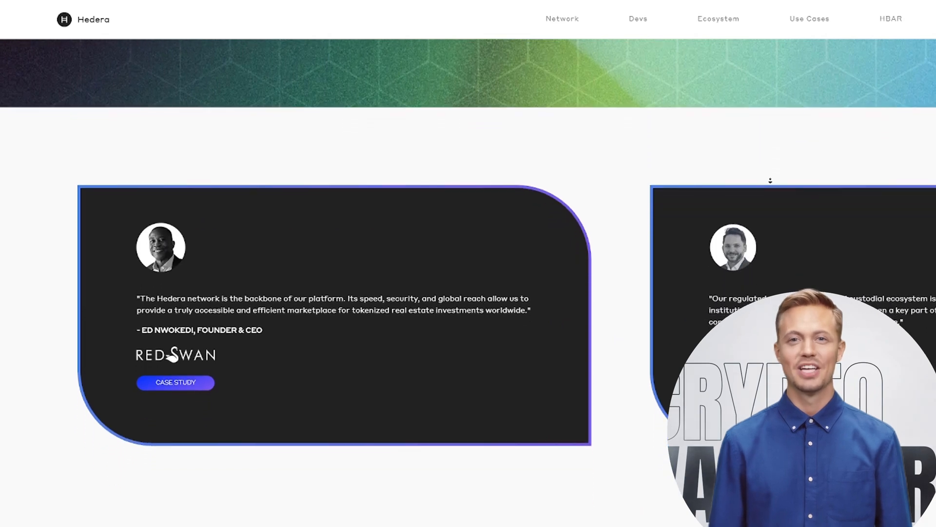
{"action": "scroll", "scroll_direction": "down", "scroll_amount": 3}
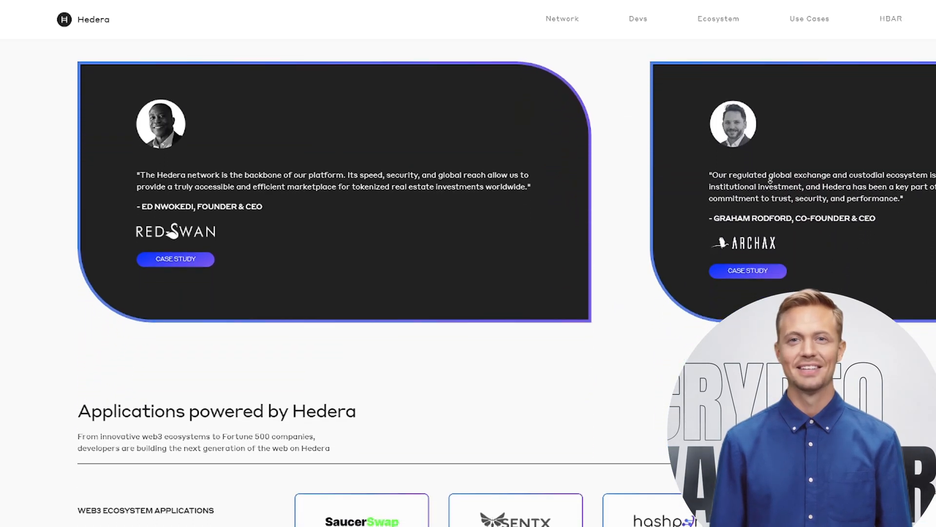
{"action": "scroll", "scroll_direction": "down", "scroll_amount": 3}
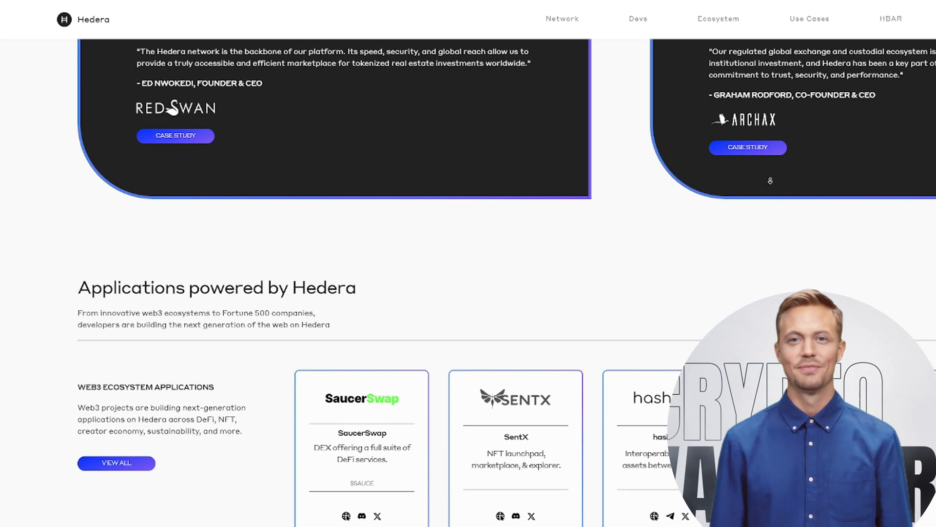
{"action": "scroll", "scroll_direction": "down", "scroll_amount": 3}
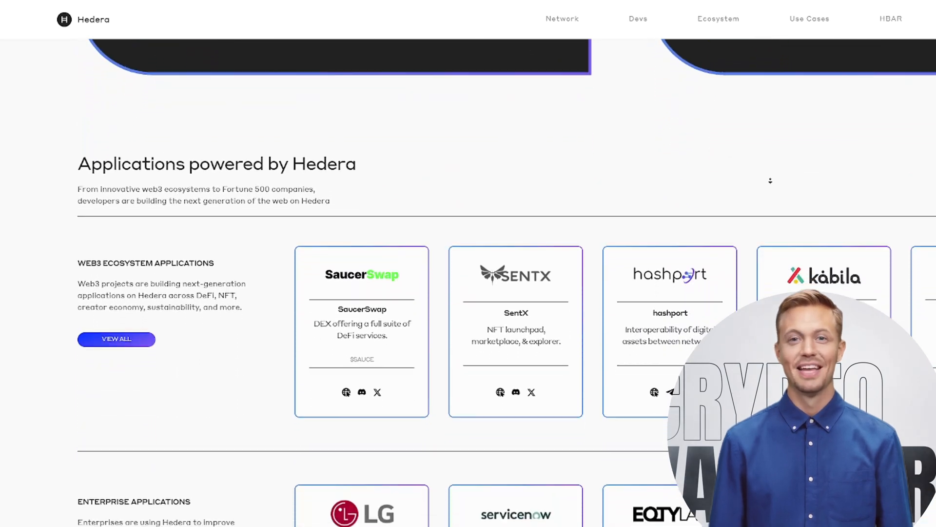
{"action": "scroll", "scroll_direction": "down", "scroll_amount": 3}
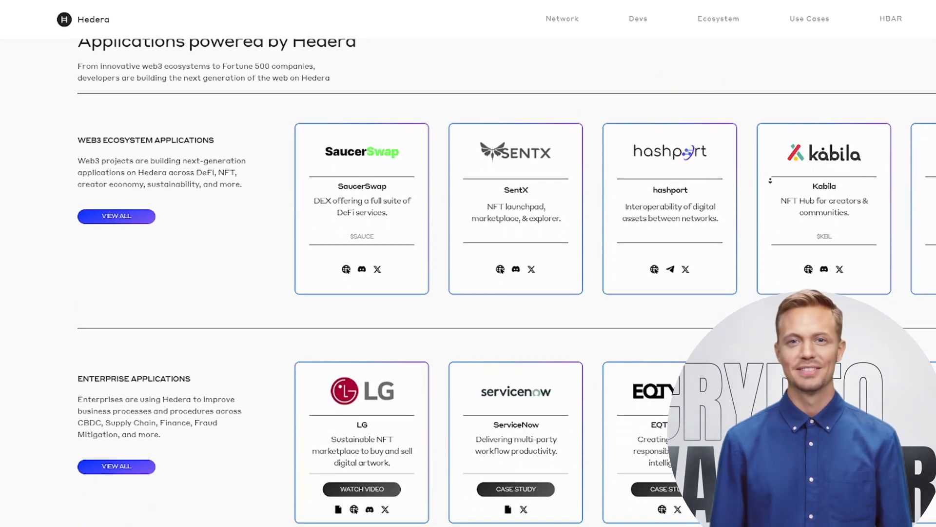
{"action": "scroll", "scroll_direction": "down", "scroll_amount": 3}
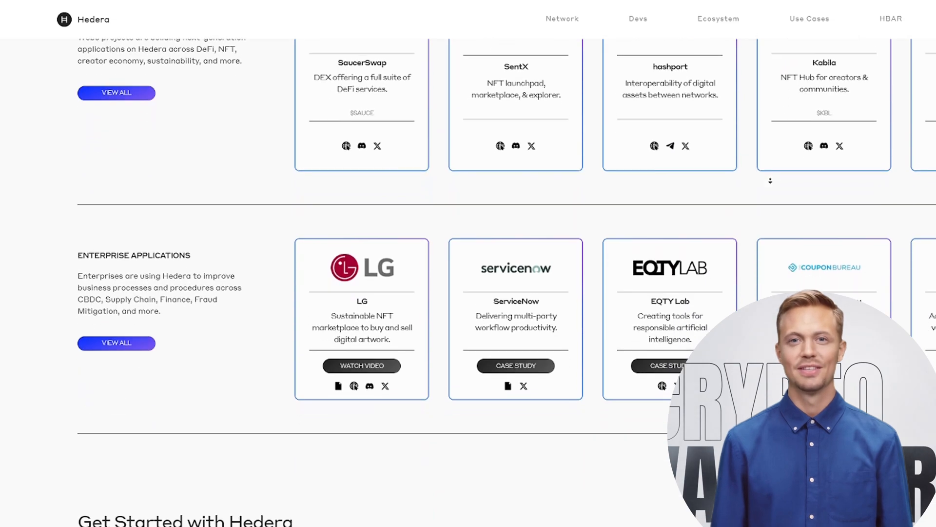
{"action": "scroll", "scroll_direction": "down", "scroll_amount": 3}
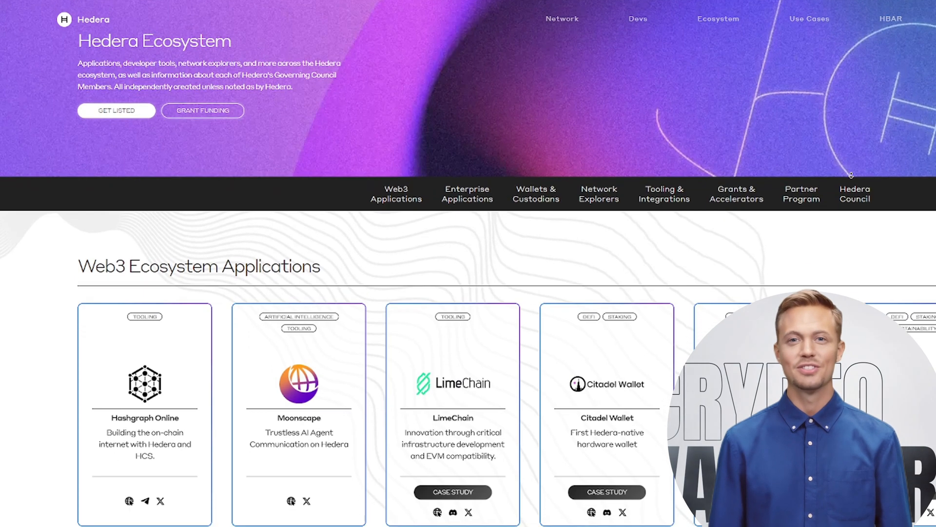
{"action": "scroll", "scroll_direction": "down", "scroll_amount": 3}
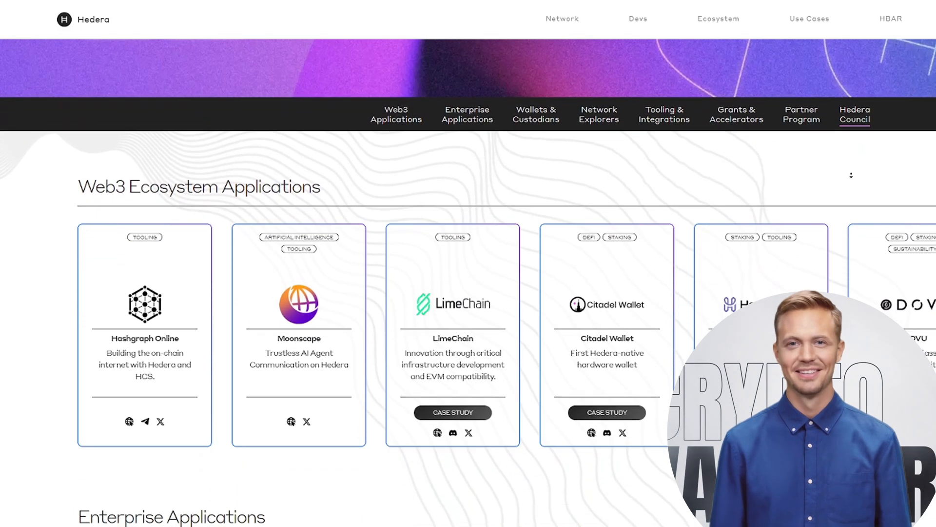
{"action": "scroll", "scroll_direction": "down", "scroll_amount": 3}
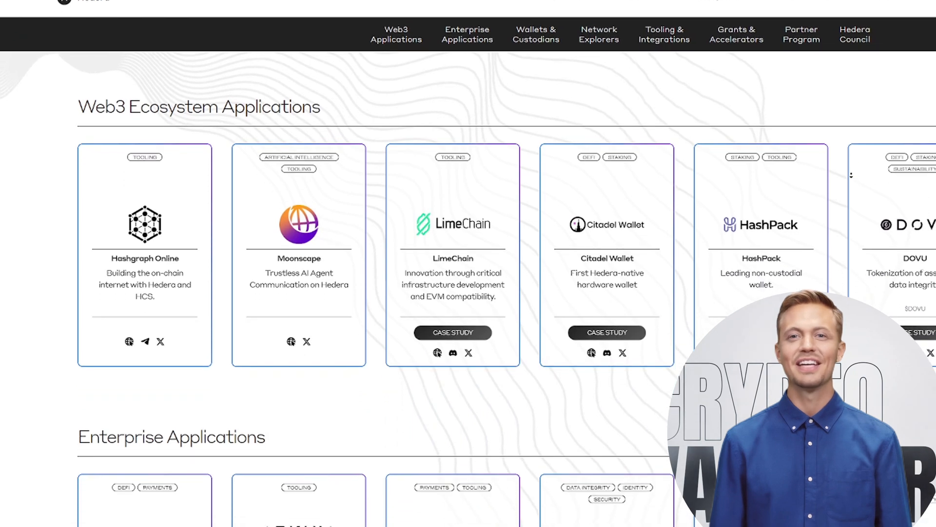
{"action": "scroll", "scroll_direction": "down", "scroll_amount": 3}
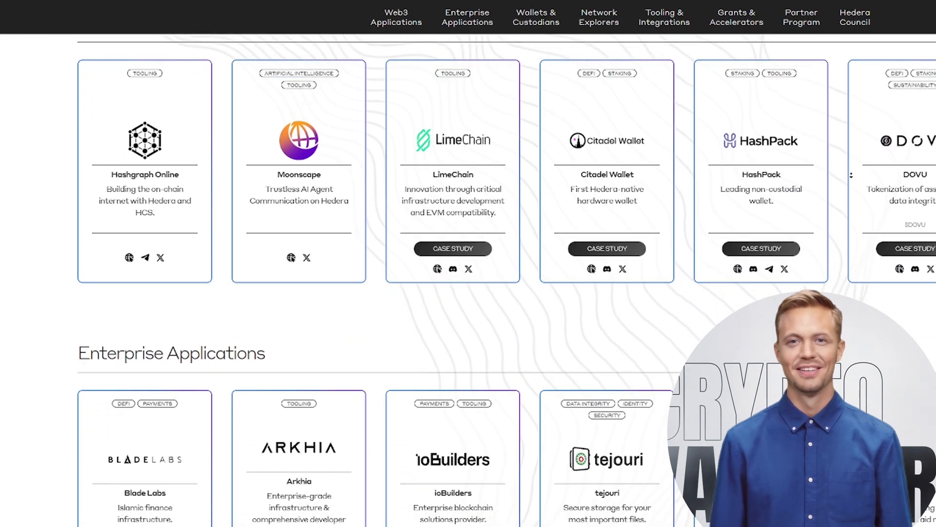
{"action": "scroll", "scroll_direction": "down", "scroll_amount": 3}
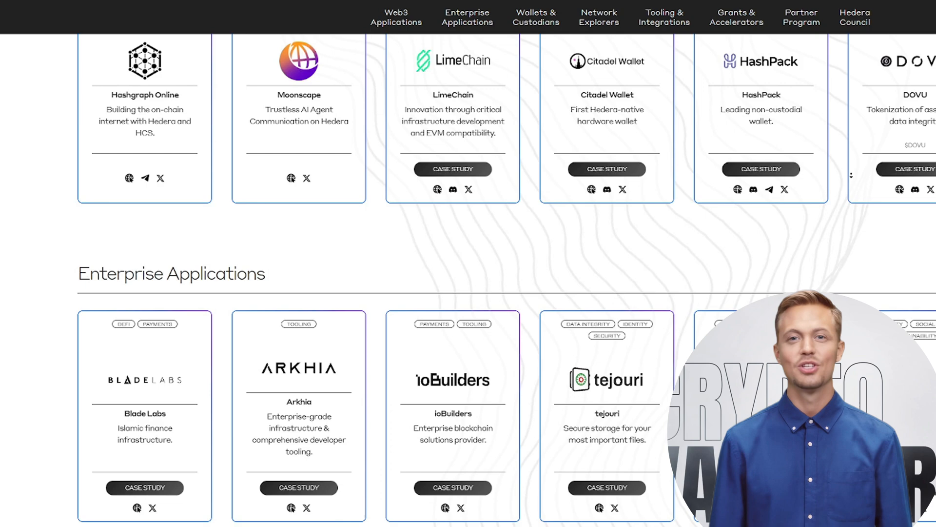
{"action": "scroll", "scroll_direction": "down", "scroll_amount": 3}
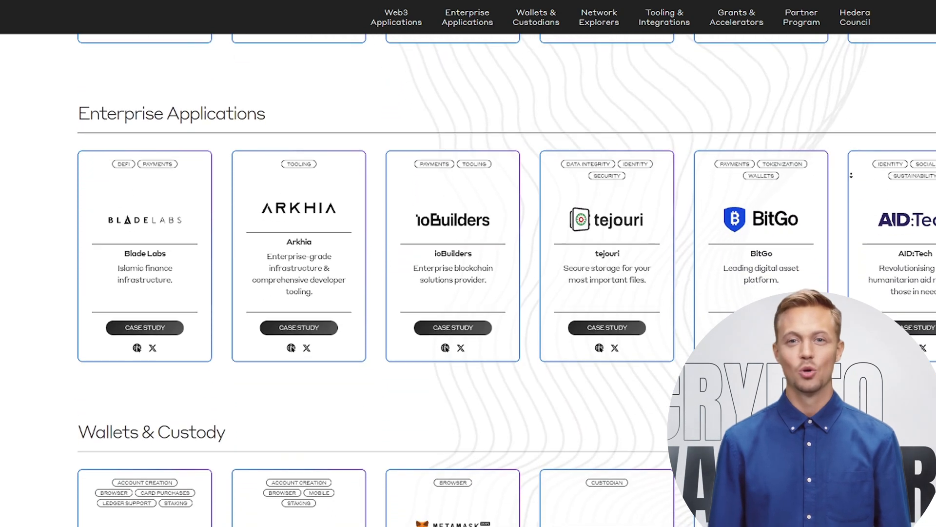
{"action": "scroll", "scroll_direction": "down", "scroll_amount": 3}
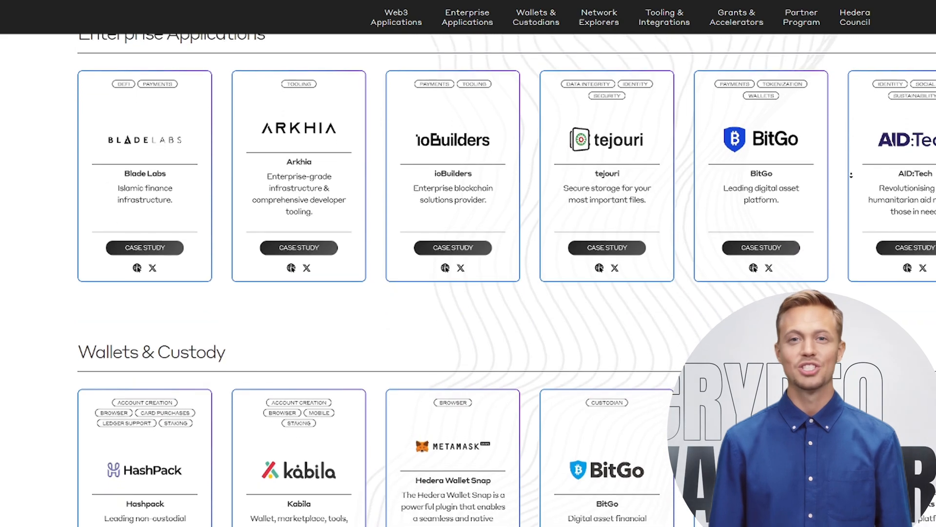
{"action": "scroll", "scroll_direction": "down", "scroll_amount": 3}
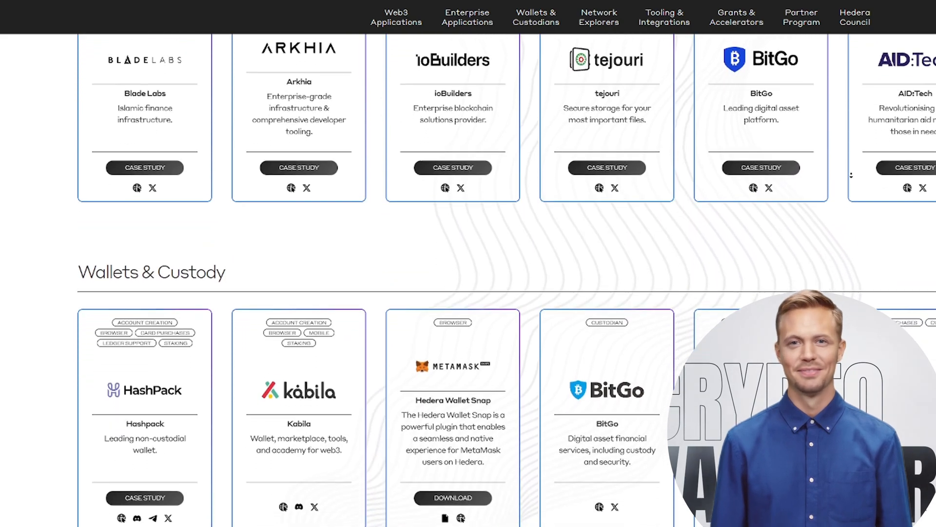
{"action": "scroll", "scroll_direction": "down", "scroll_amount": 3}
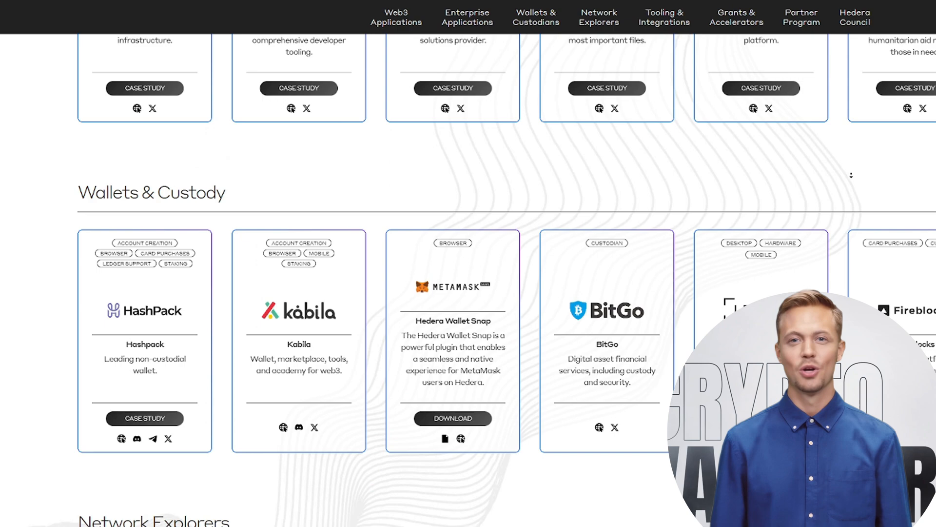
{"action": "scroll", "scroll_direction": "down", "scroll_amount": 3}
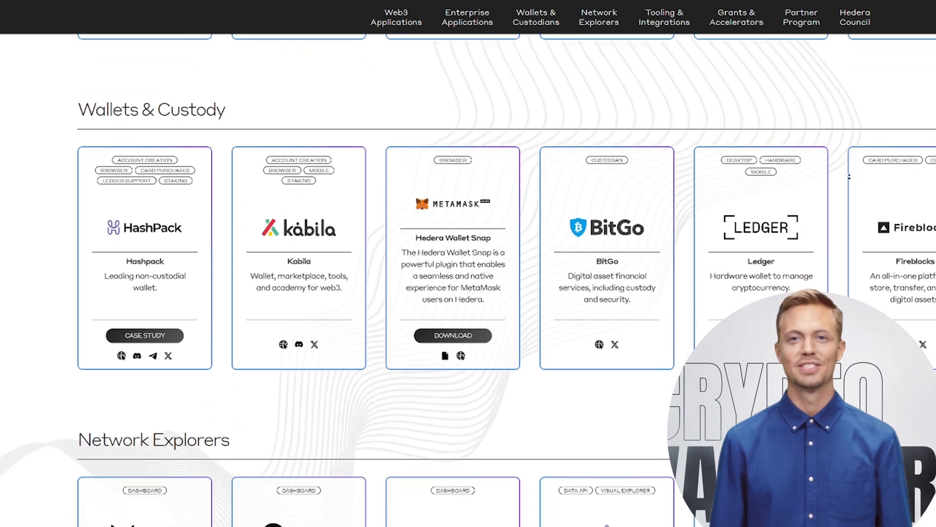
{"action": "scroll", "scroll_direction": "down", "scroll_amount": 3}
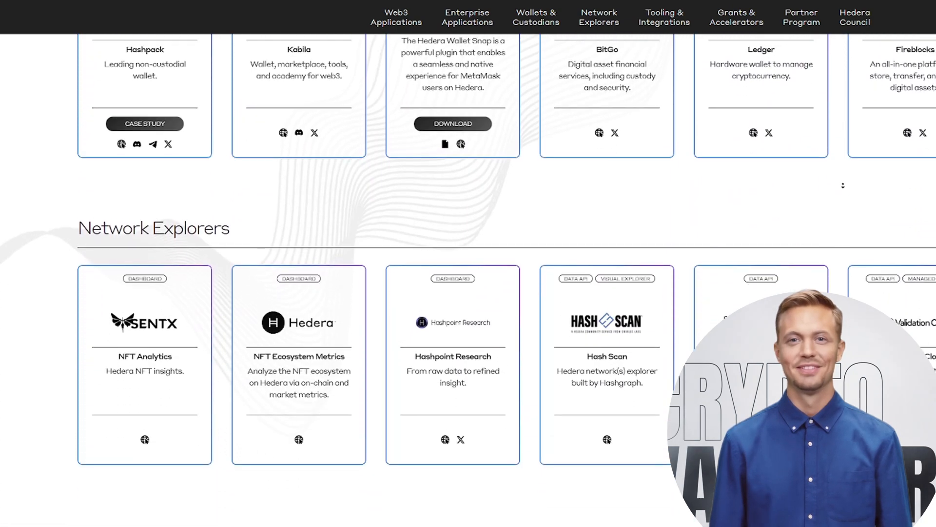
{"action": "scroll", "scroll_direction": "down", "scroll_amount": 3}
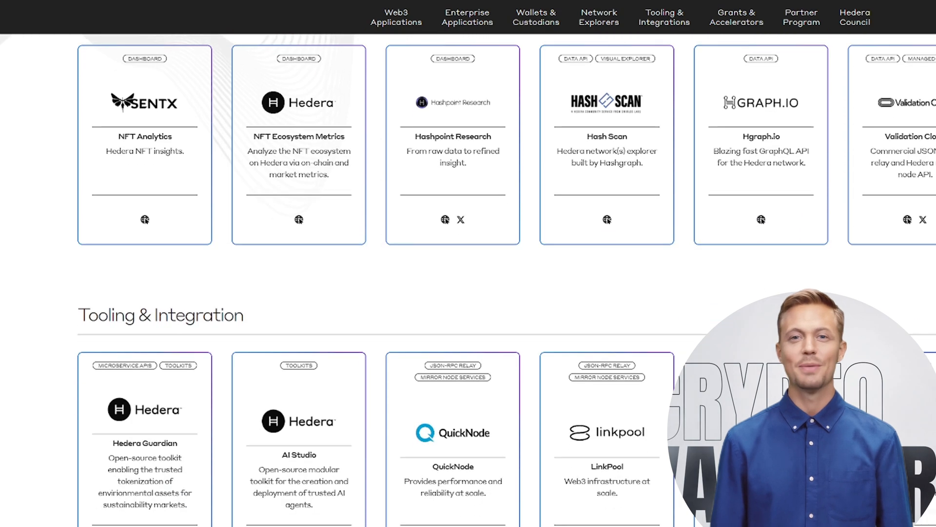
{"action": "scroll", "scroll_direction": "up", "scroll_amount": 3}
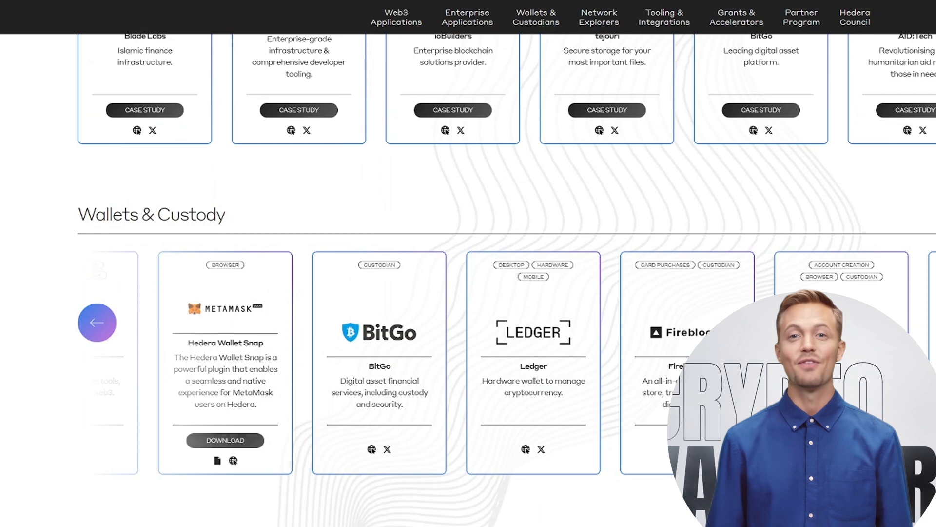
{"action": "scroll", "scroll_direction": "down", "scroll_amount": 3}
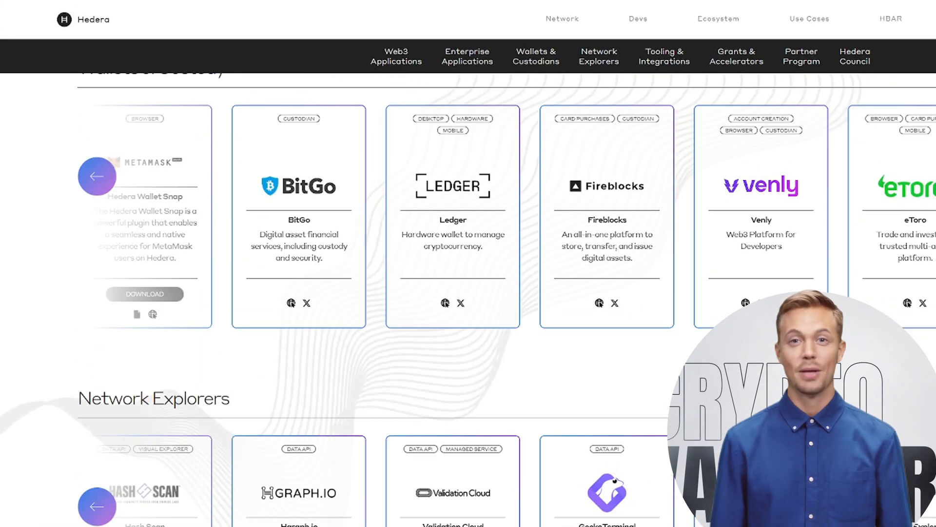
{"action": "scroll", "scroll_direction": "down", "scroll_amount": 3}
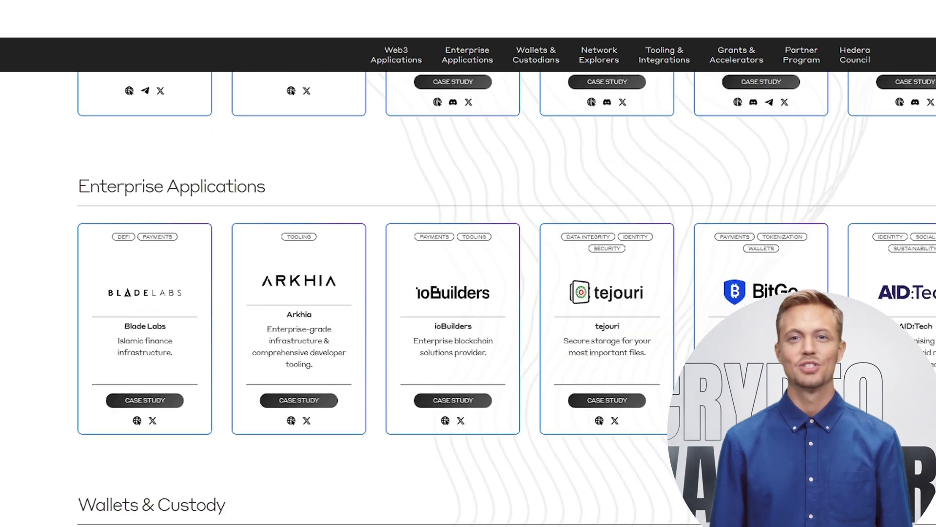
{"action": "scroll", "scroll_direction": "down", "scroll_amount": 3}
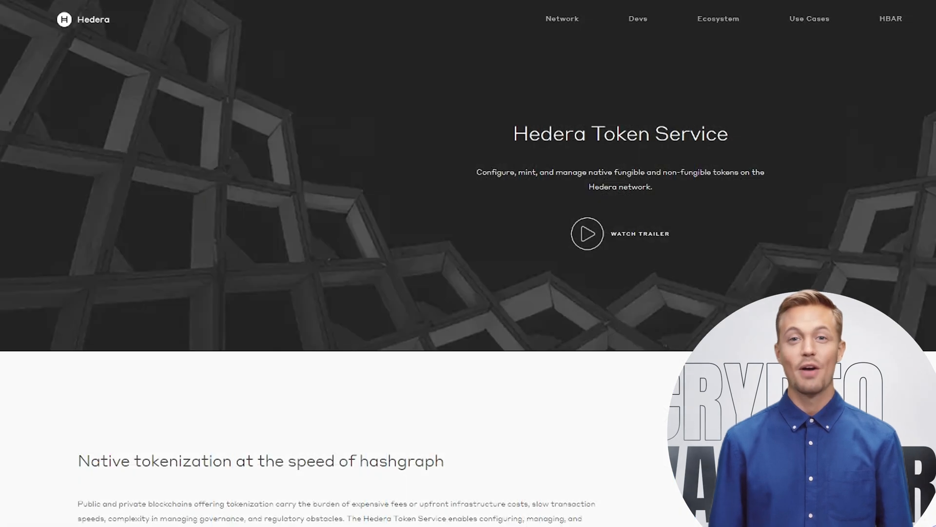
{"action": "scroll", "scroll_direction": "down", "scroll_amount": 3}
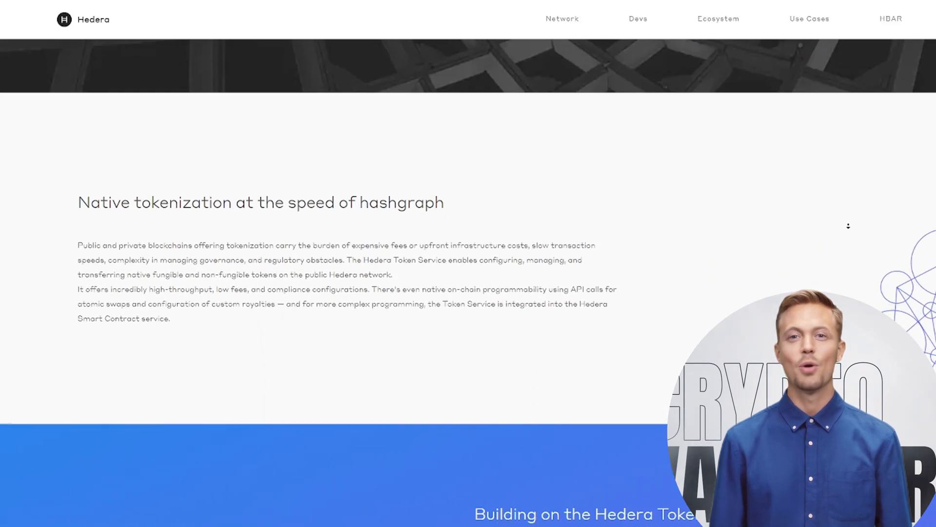
{"action": "scroll", "scroll_direction": "down", "scroll_amount": 3}
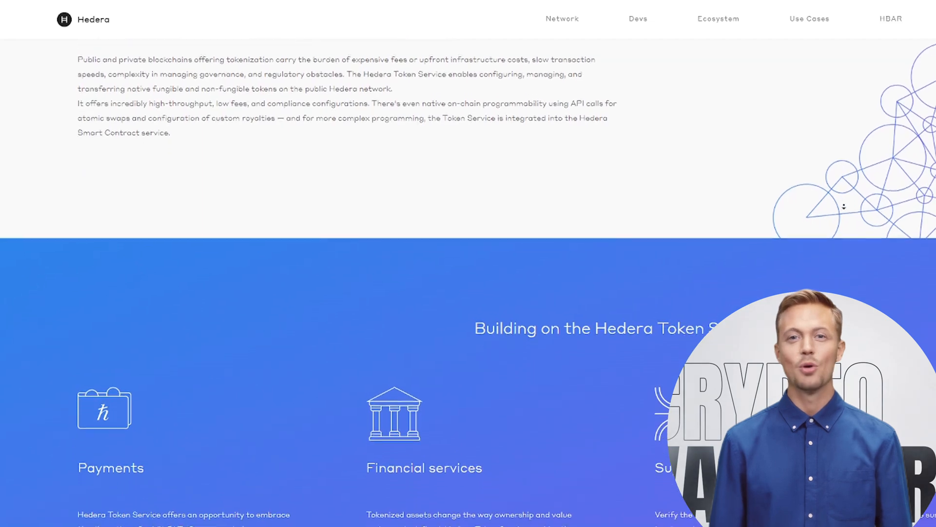
{"action": "scroll", "scroll_direction": "down", "scroll_amount": 3}
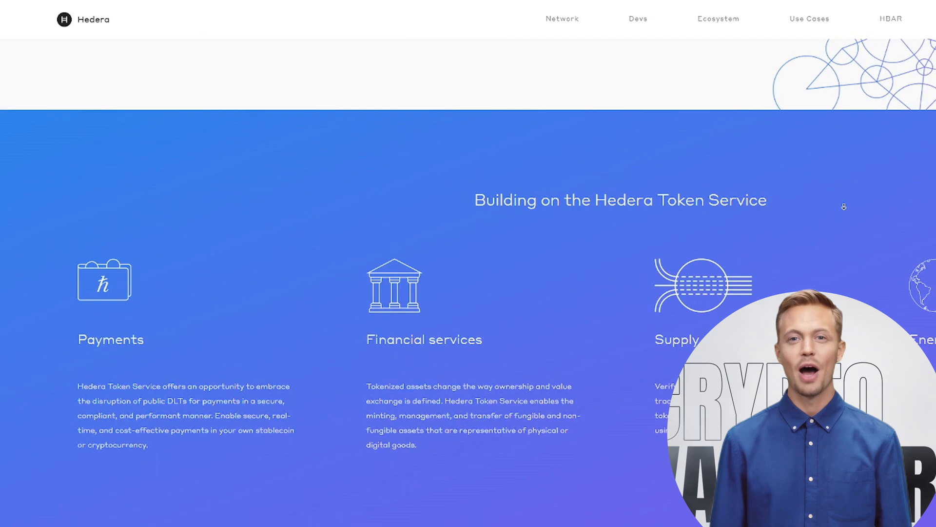
{"action": "scroll", "scroll_direction": "down", "scroll_amount": 3}
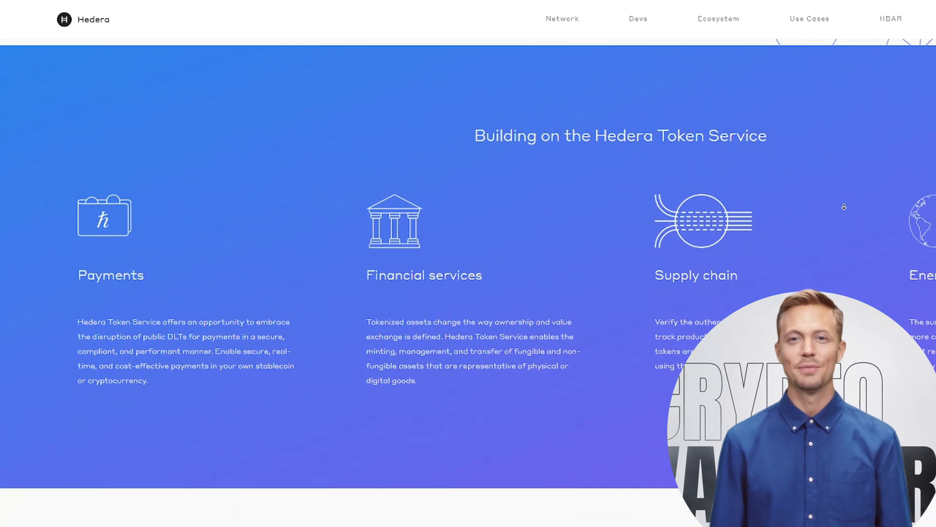
{"action": "scroll", "scroll_direction": "down", "scroll_amount": 3}
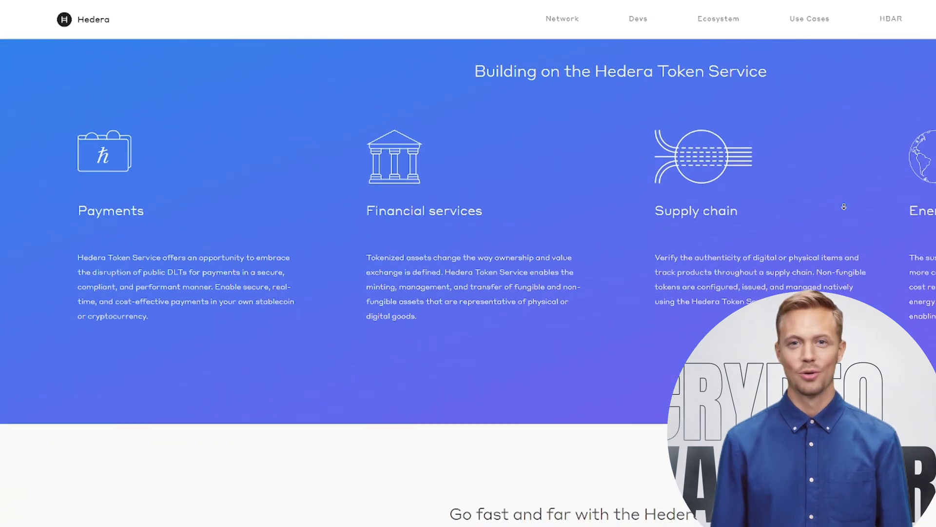
{"action": "scroll", "scroll_direction": "down", "scroll_amount": 3}
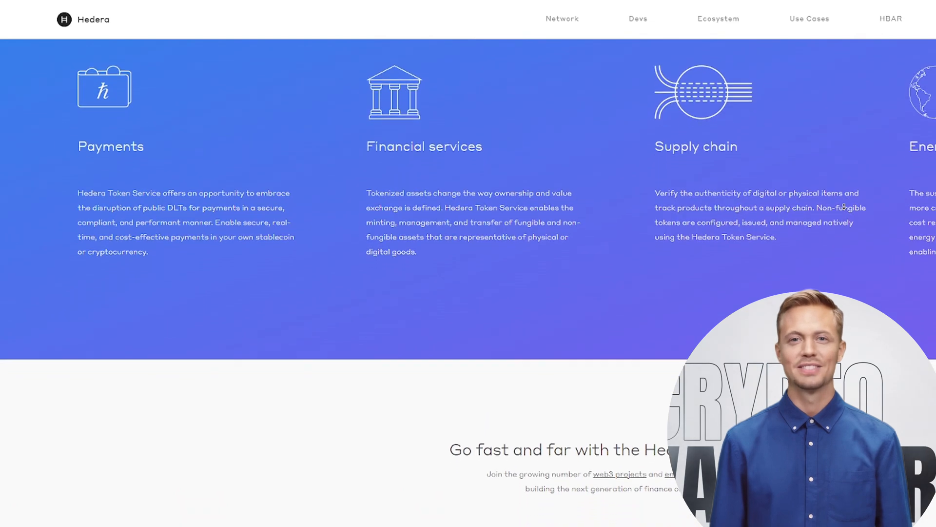
{"action": "scroll", "scroll_direction": "down", "scroll_amount": 3}
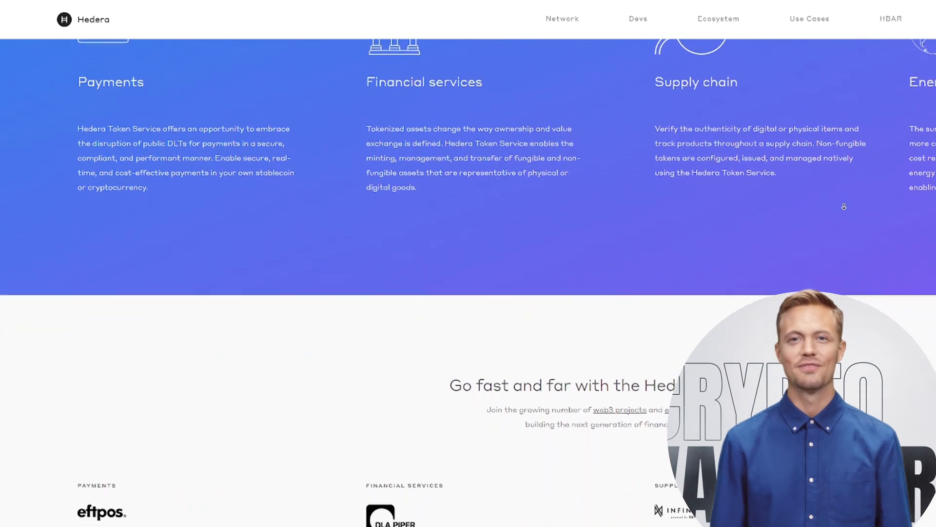
{"action": "scroll", "scroll_direction": "down", "scroll_amount": 3}
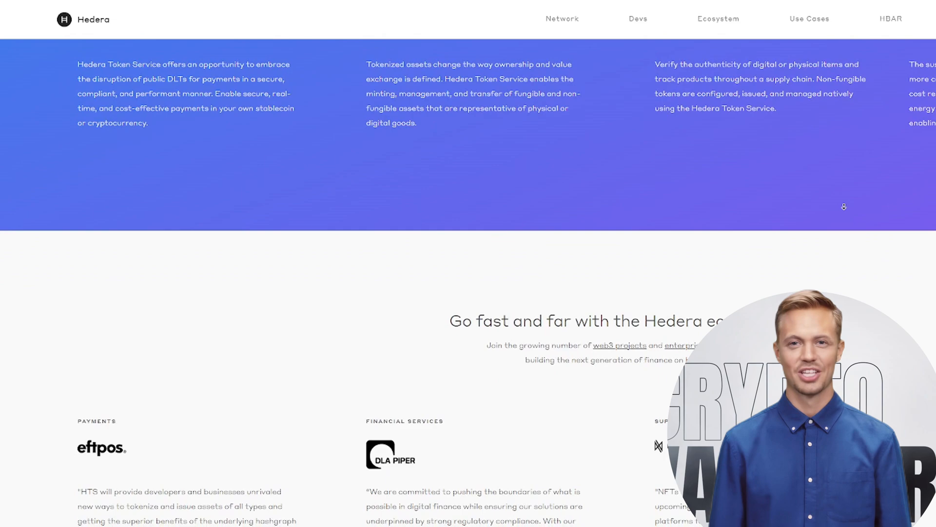
{"action": "scroll", "scroll_direction": "down", "scroll_amount": 3}
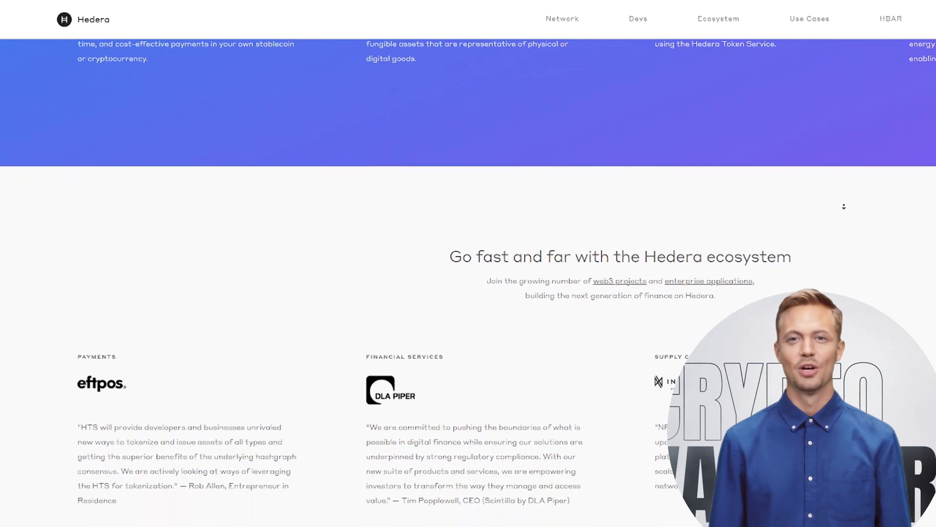
{"action": "scroll", "scroll_direction": "down", "scroll_amount": 3}
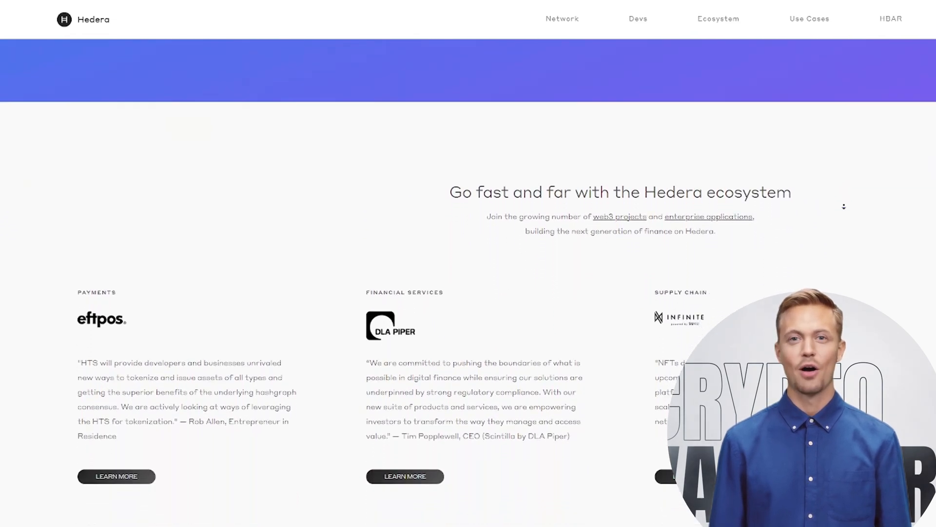
{"action": "scroll", "scroll_direction": "down", "scroll_amount": 3}
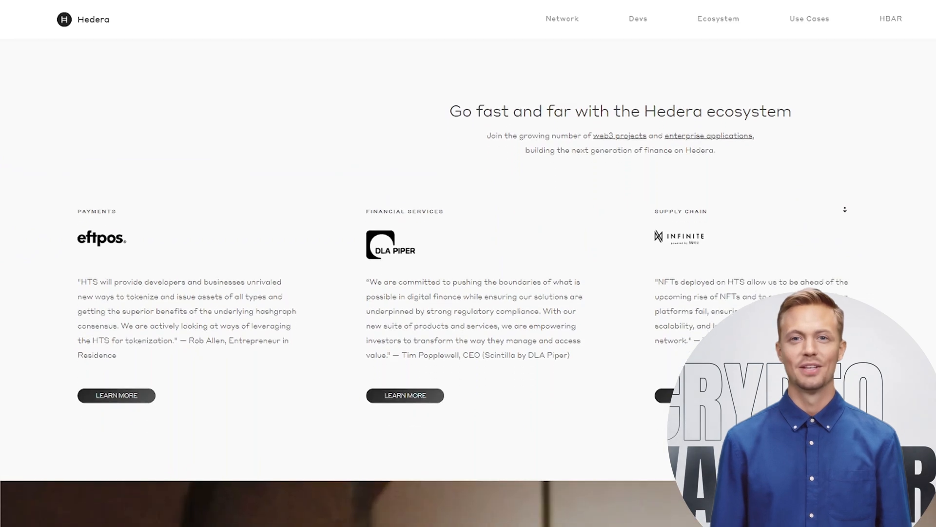
{"action": "scroll", "scroll_direction": "down", "scroll_amount": 3}
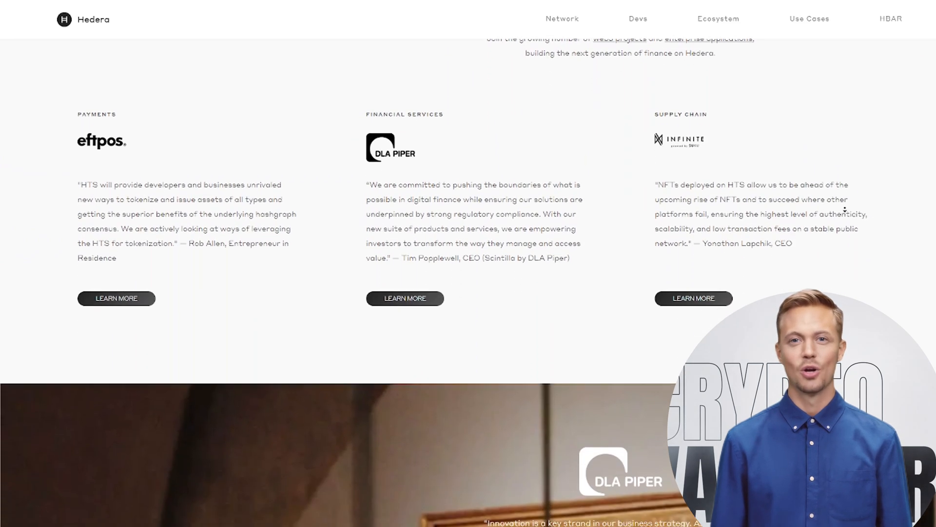
{"action": "scroll", "scroll_direction": "down", "scroll_amount": 3}
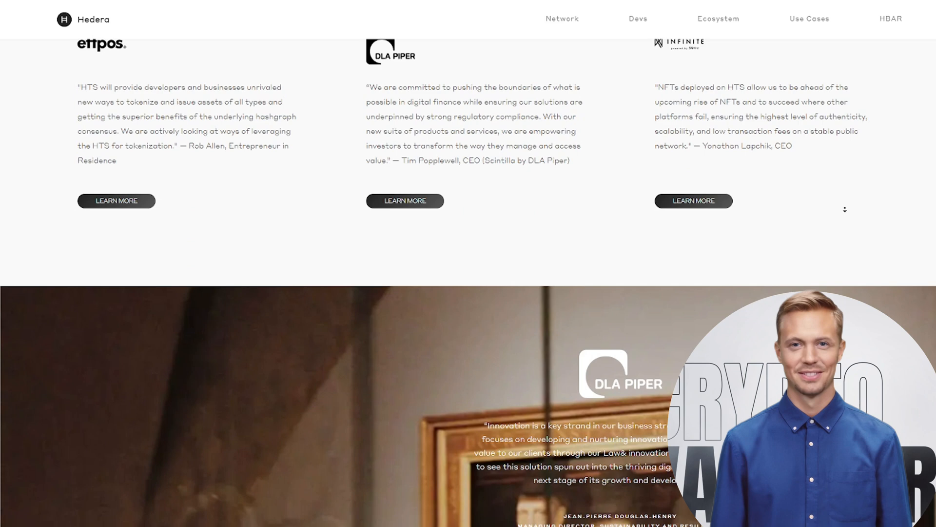
{"action": "scroll", "scroll_direction": "down", "scroll_amount": 3}
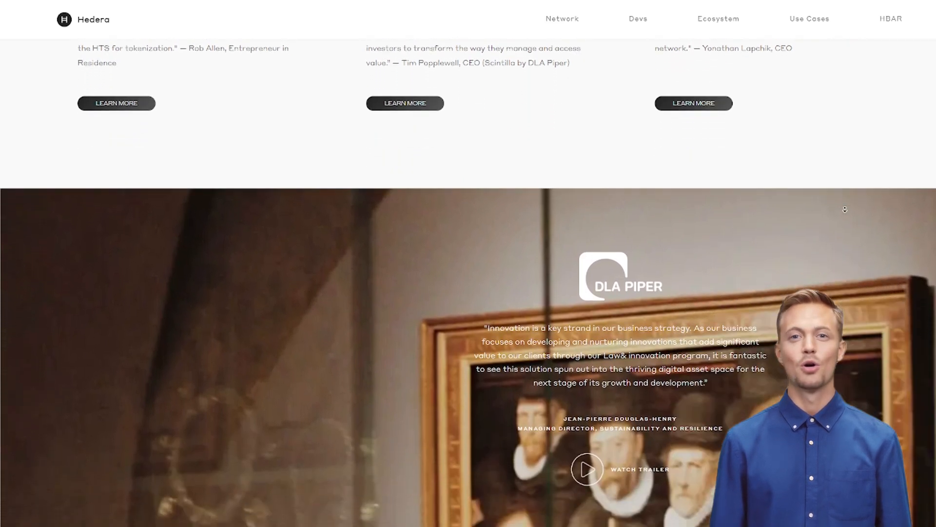
{"action": "scroll", "scroll_direction": "down", "scroll_amount": 3}
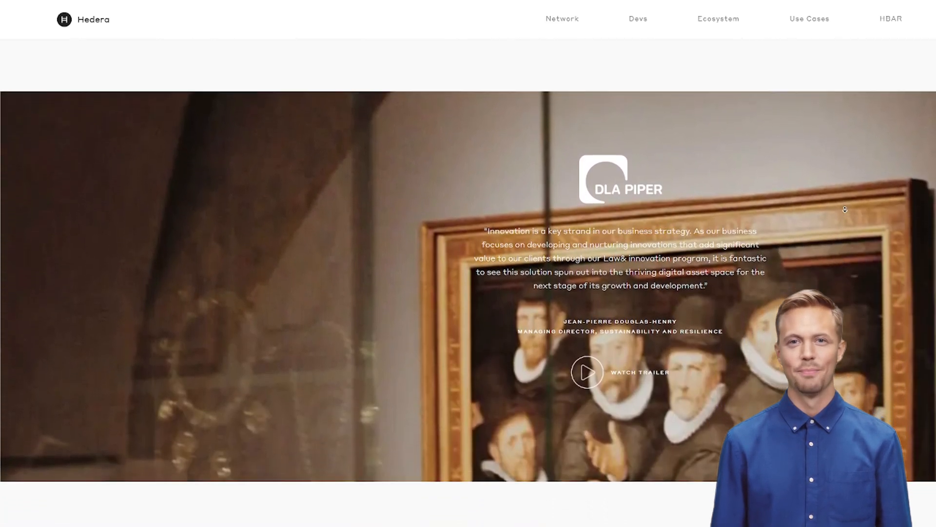
{"action": "scroll", "scroll_direction": "down", "scroll_amount": 3}
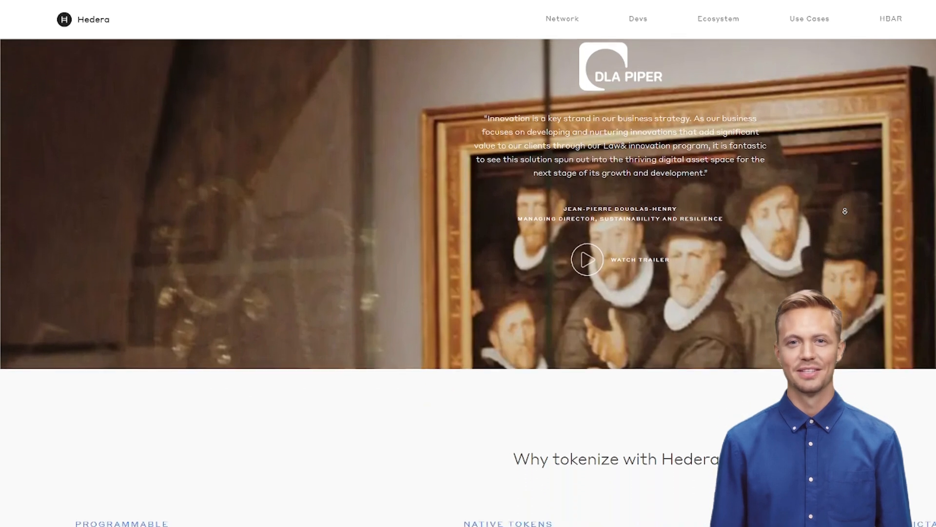
{"action": "scroll", "scroll_direction": "down", "scroll_amount": 3}
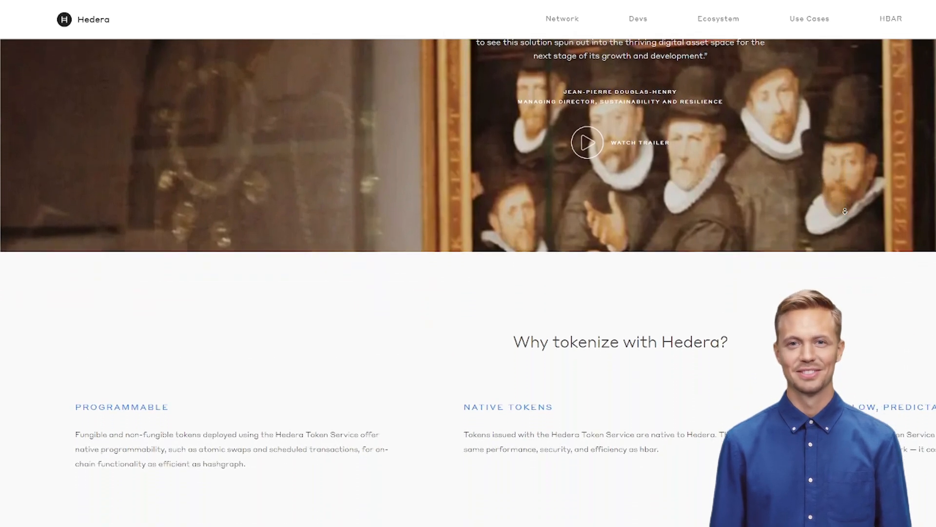
{"action": "scroll", "scroll_direction": "down", "scroll_amount": 3}
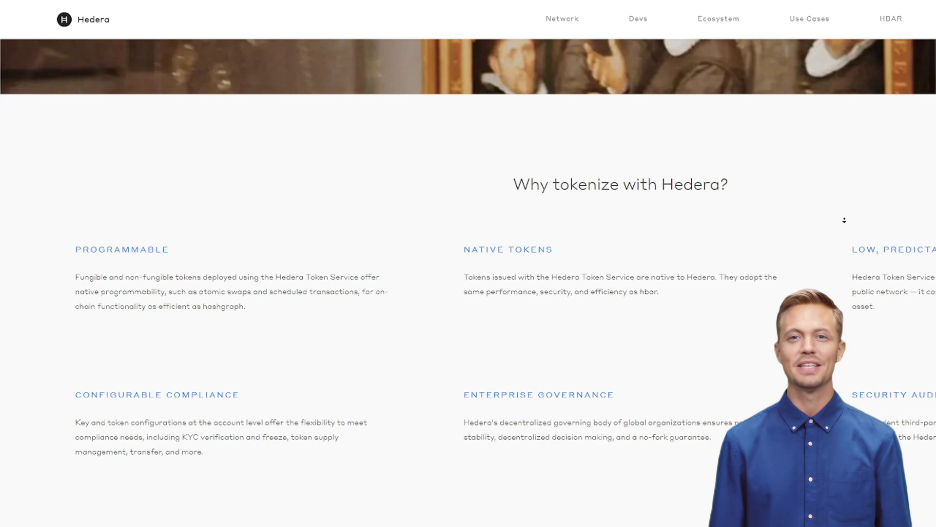
{"action": "scroll", "scroll_direction": "down", "scroll_amount": 3}
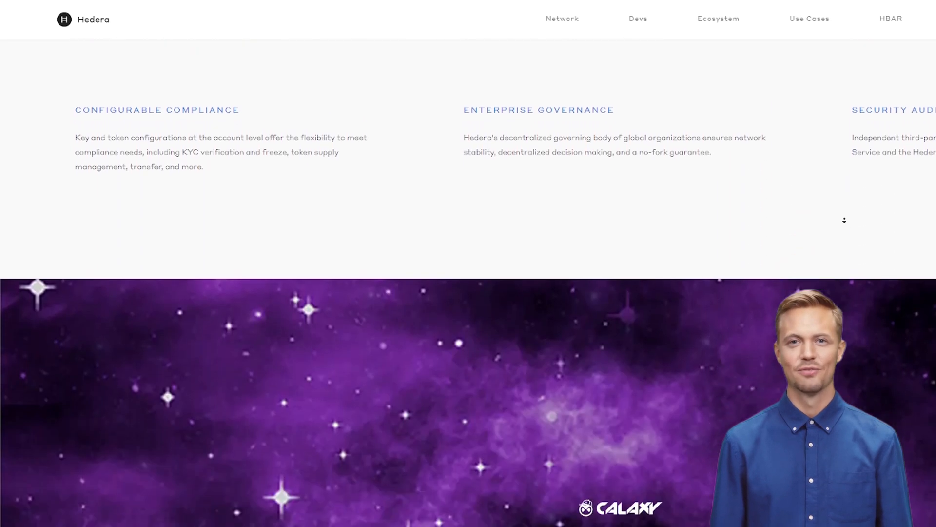
{"action": "scroll", "scroll_direction": "down", "scroll_amount": 3}
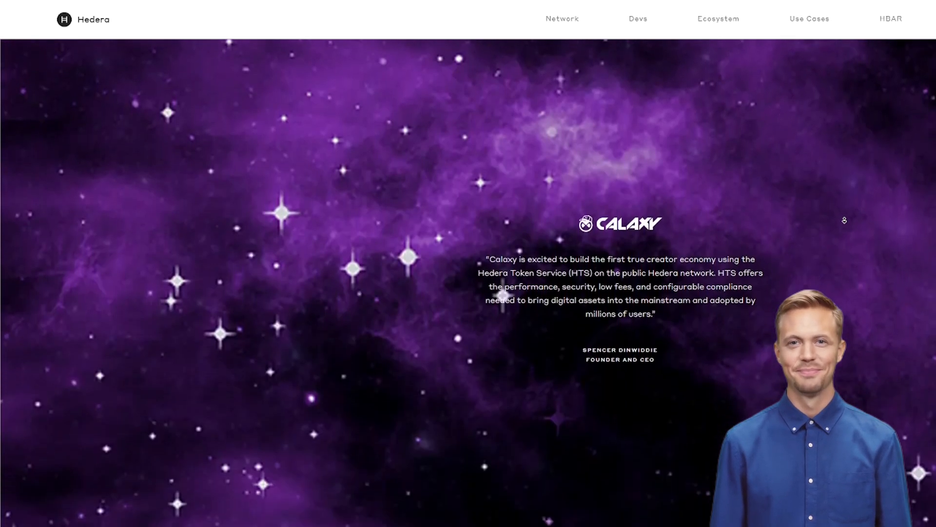
{"action": "scroll", "scroll_direction": "down", "scroll_amount": 3}
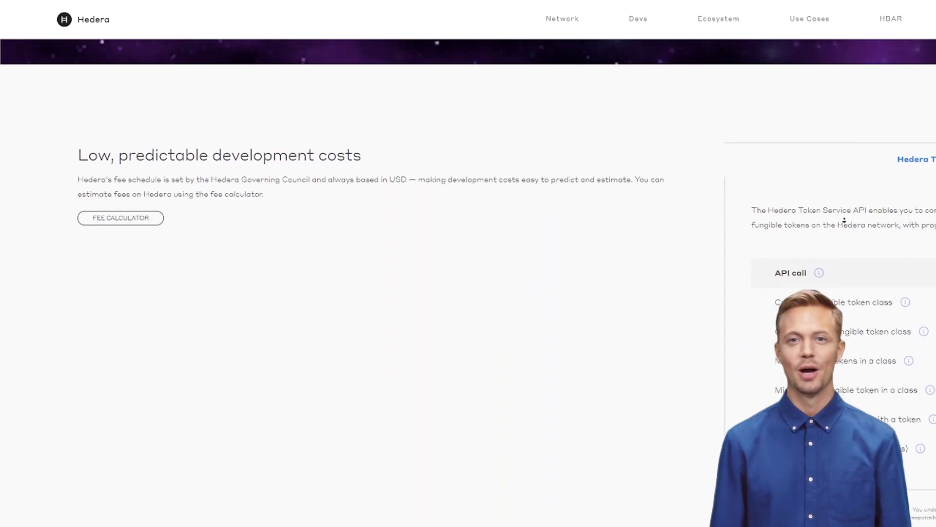
{"action": "scroll", "scroll_direction": "down", "scroll_amount": 3}
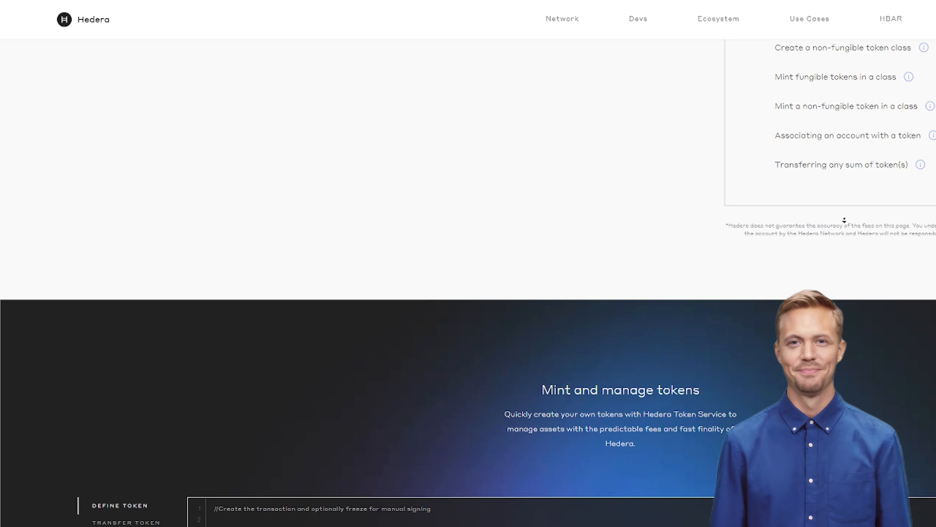
{"action": "scroll", "scroll_direction": "down", "scroll_amount": 3}
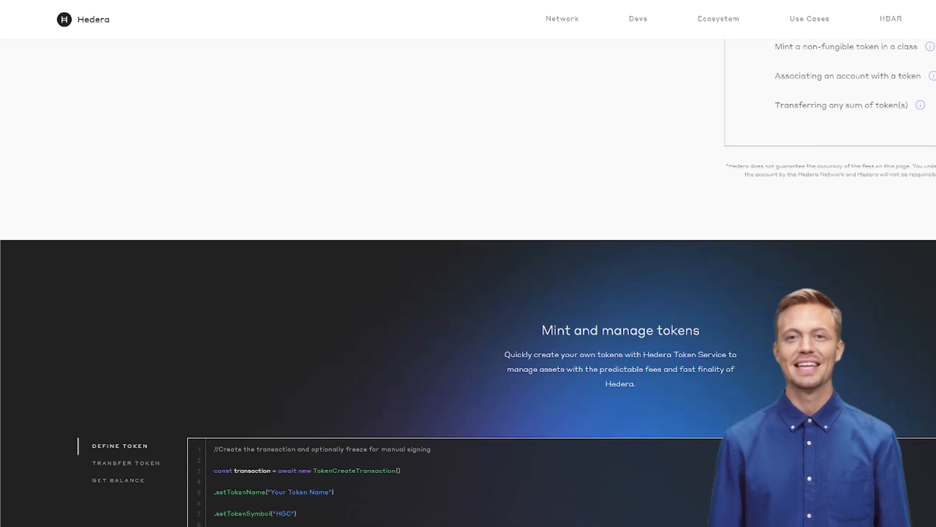
{"action": "scroll", "scroll_direction": "up", "scroll_amount": 3}
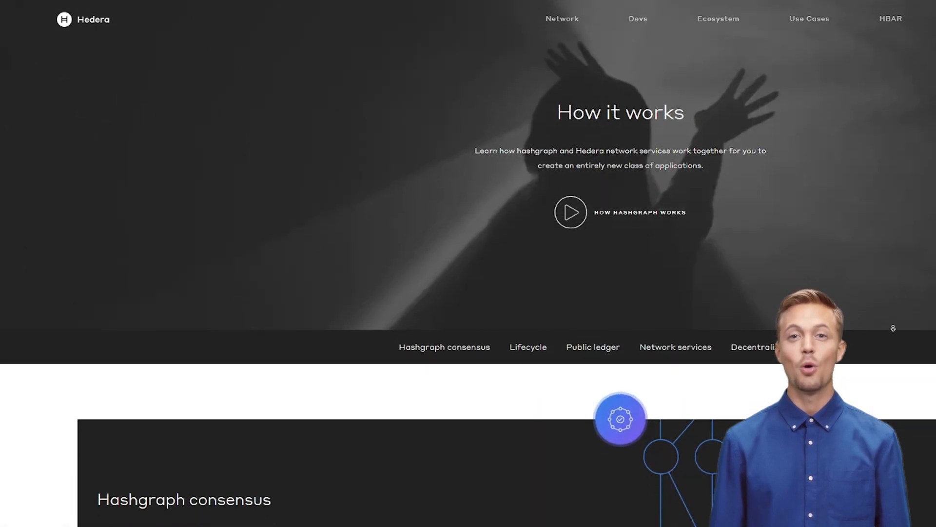
{"action": "scroll", "scroll_direction": "down", "scroll_amount": 3}
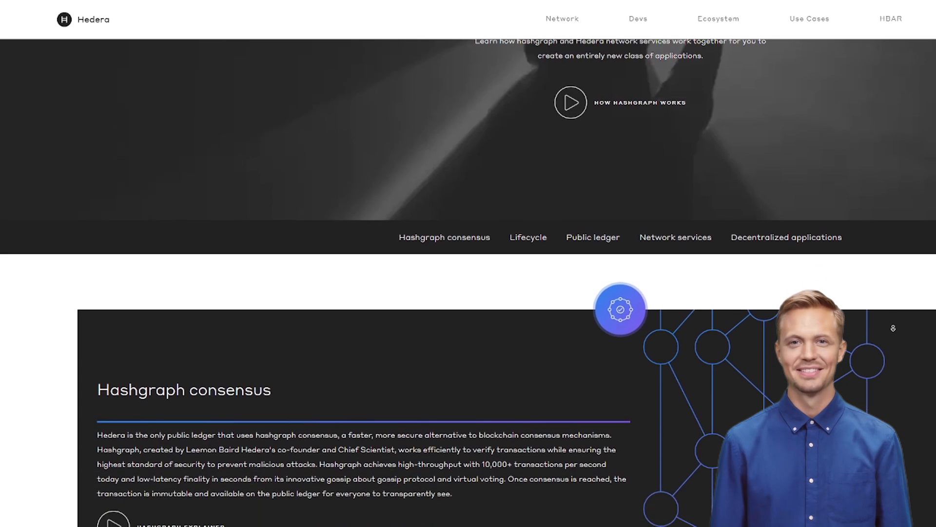
{"action": "scroll", "scroll_direction": "down", "scroll_amount": 3}
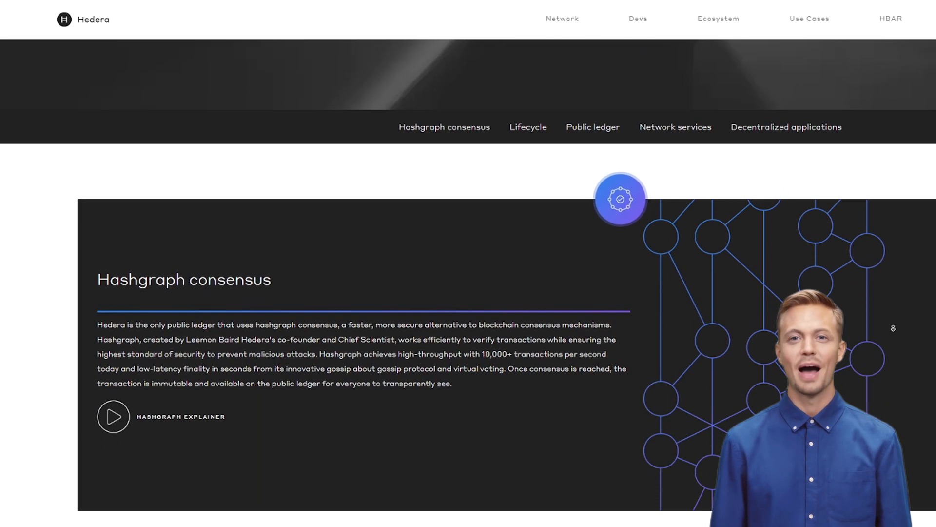
{"action": "scroll", "scroll_direction": "down", "scroll_amount": 3}
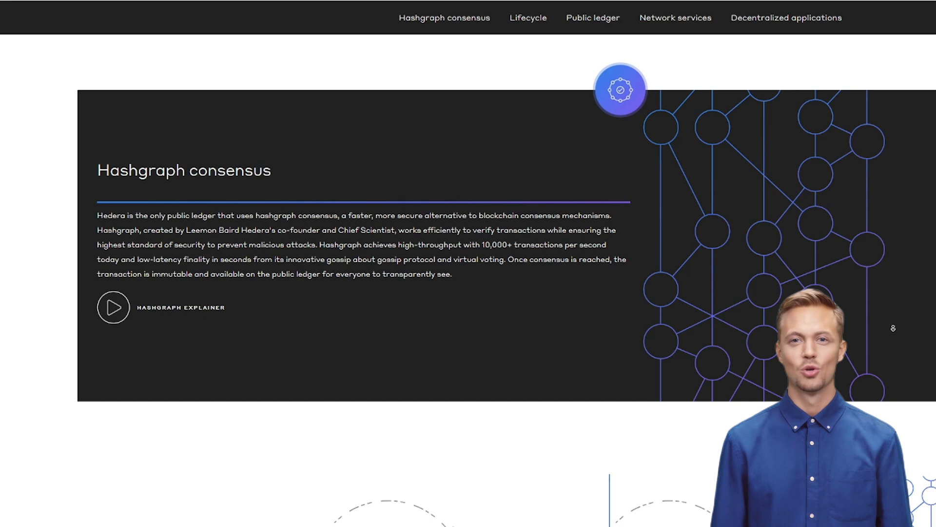
{"action": "scroll", "scroll_direction": "down", "scroll_amount": 3}
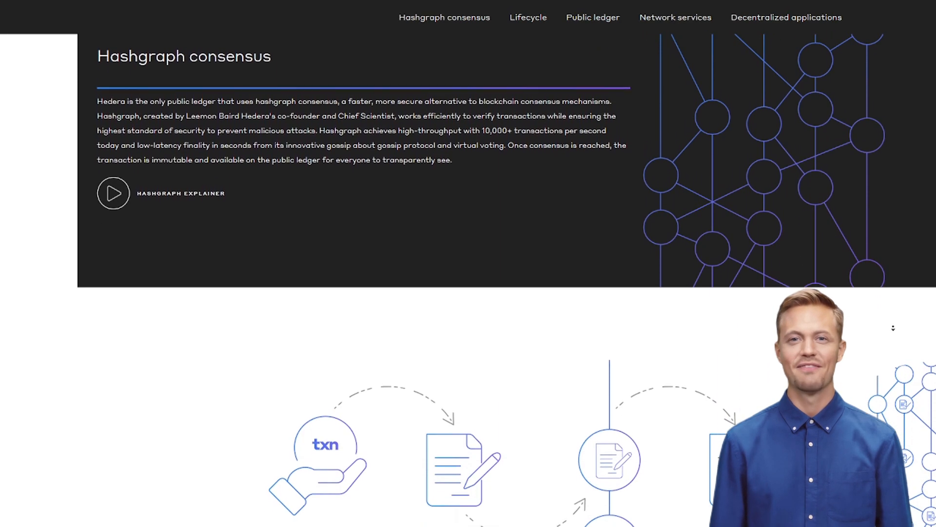
{"action": "scroll", "scroll_direction": "down", "scroll_amount": 3}
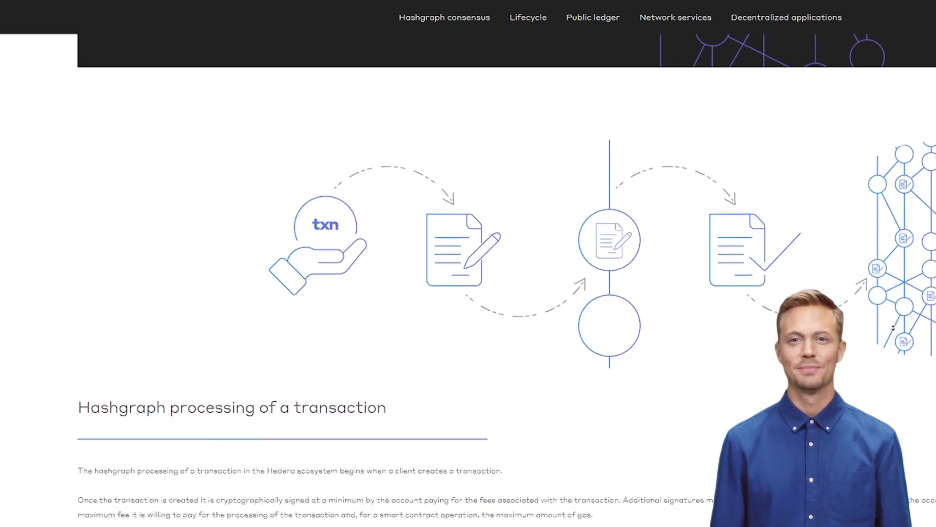
{"action": "scroll", "scroll_direction": "down", "scroll_amount": 3}
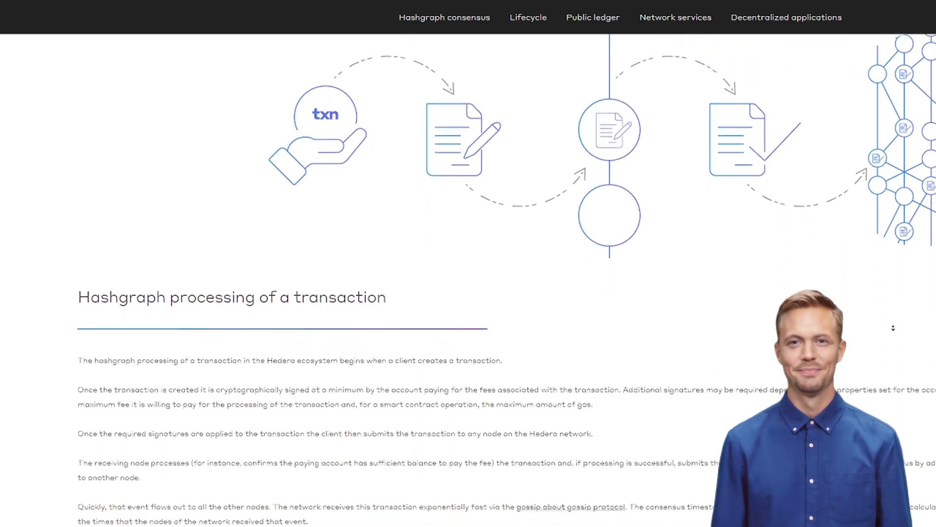
{"action": "scroll", "scroll_direction": "down", "scroll_amount": 3}
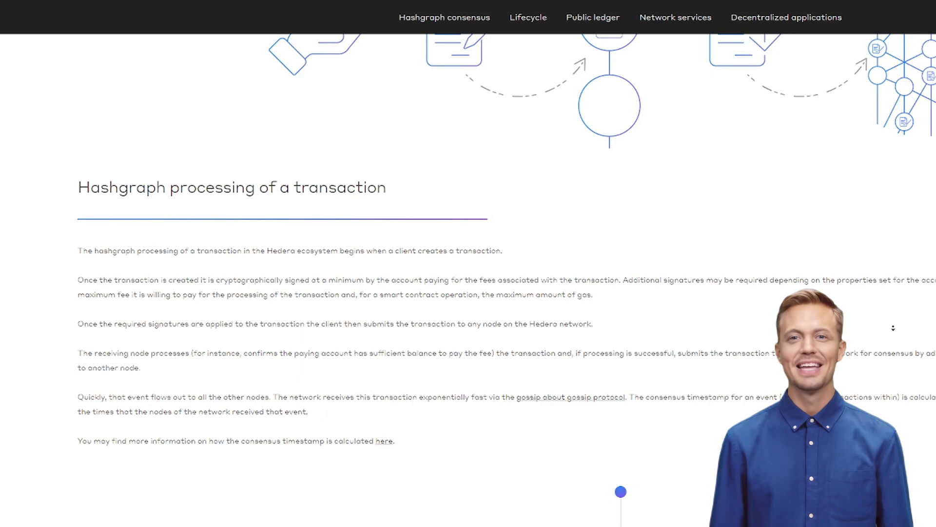
{"action": "scroll", "scroll_direction": "down", "scroll_amount": 3}
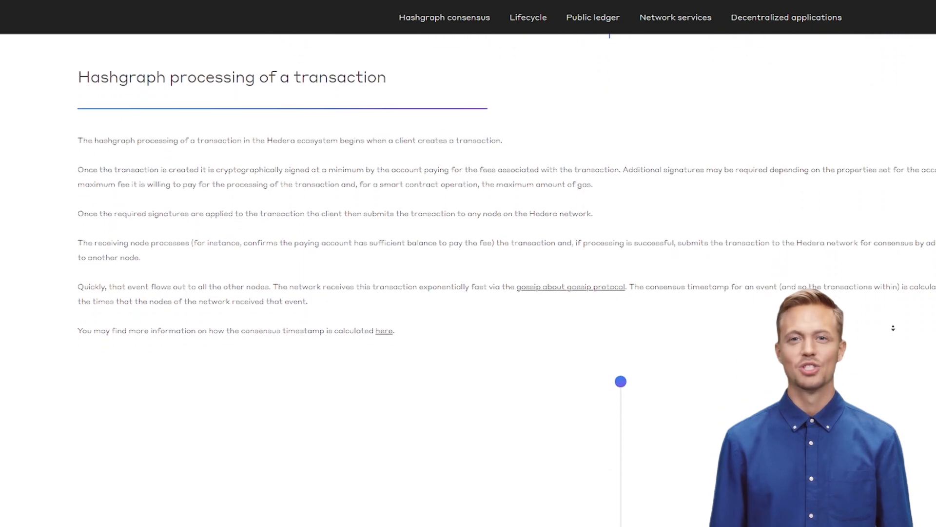
{"action": "scroll", "scroll_direction": "down", "scroll_amount": 3}
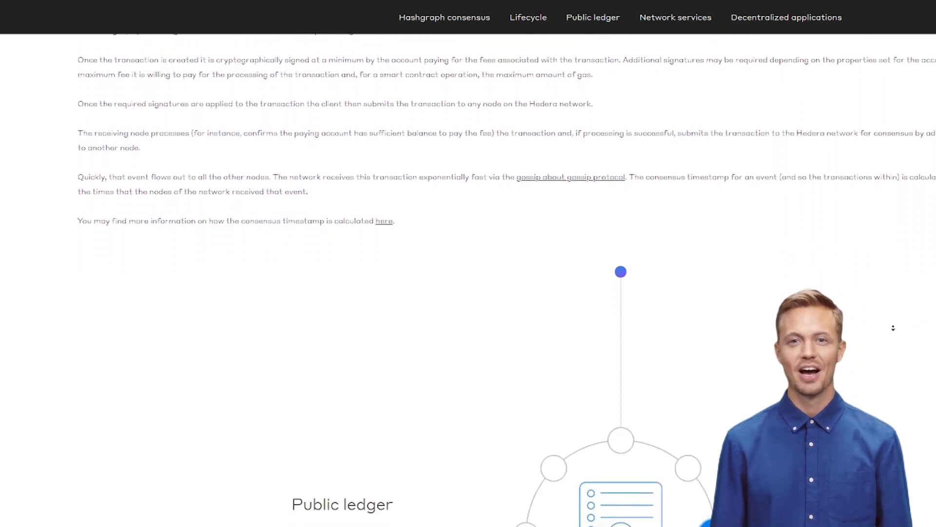
{"action": "scroll", "scroll_direction": "down", "scroll_amount": 3}
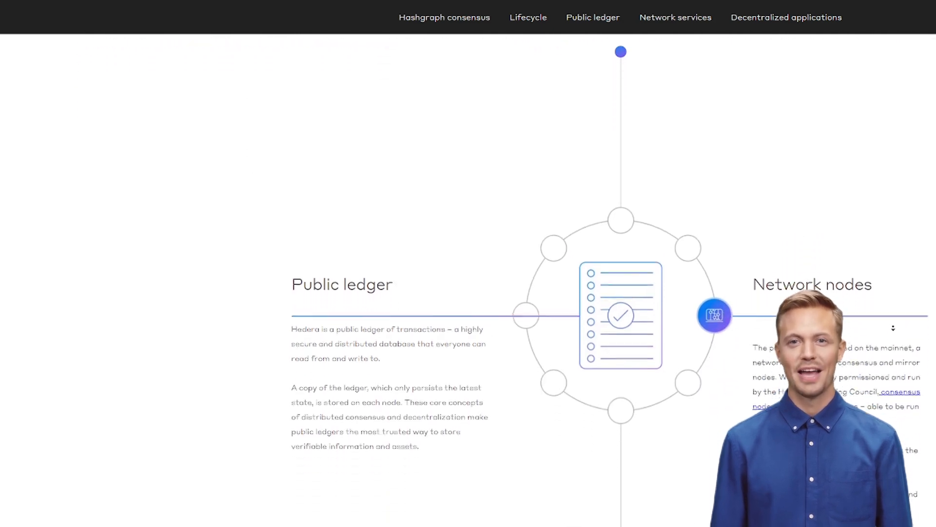
{"action": "scroll", "scroll_direction": "down", "scroll_amount": 3}
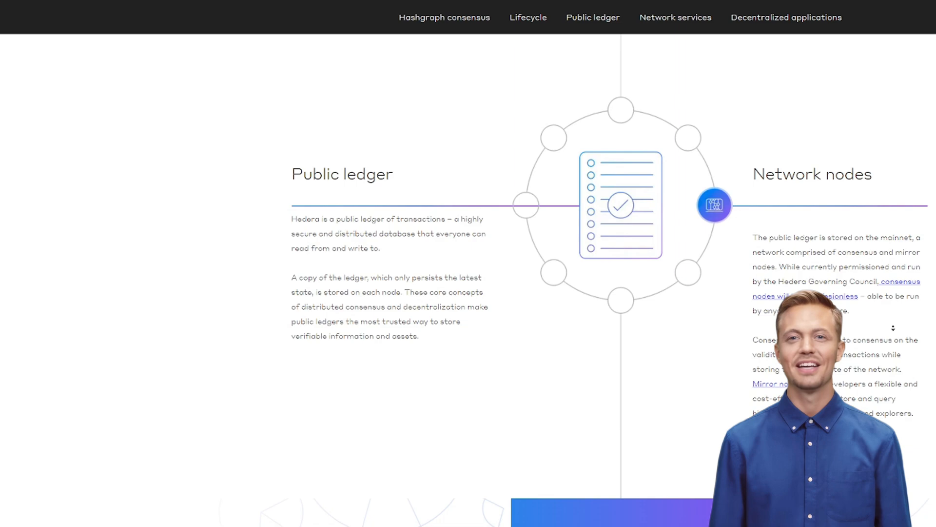
{"action": "scroll", "scroll_direction": "down", "scroll_amount": 3}
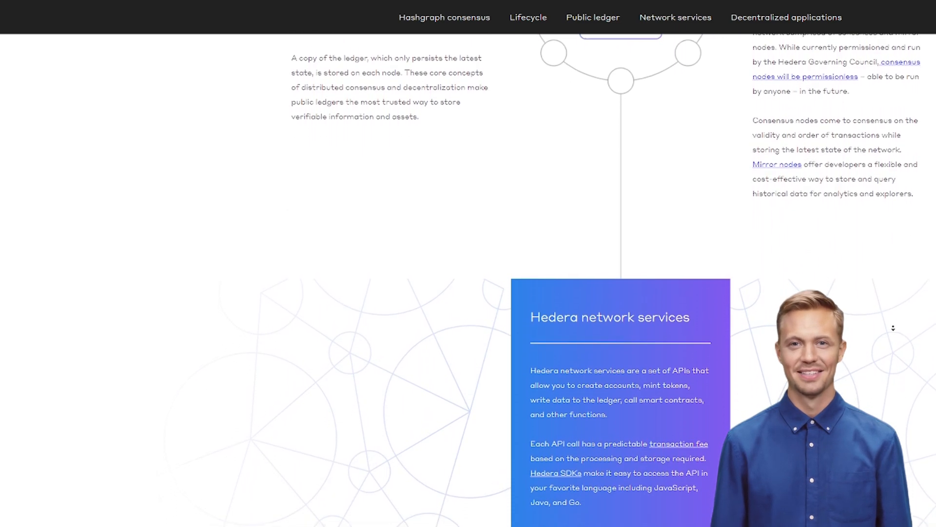
{"action": "scroll", "scroll_direction": "down", "scroll_amount": 3}
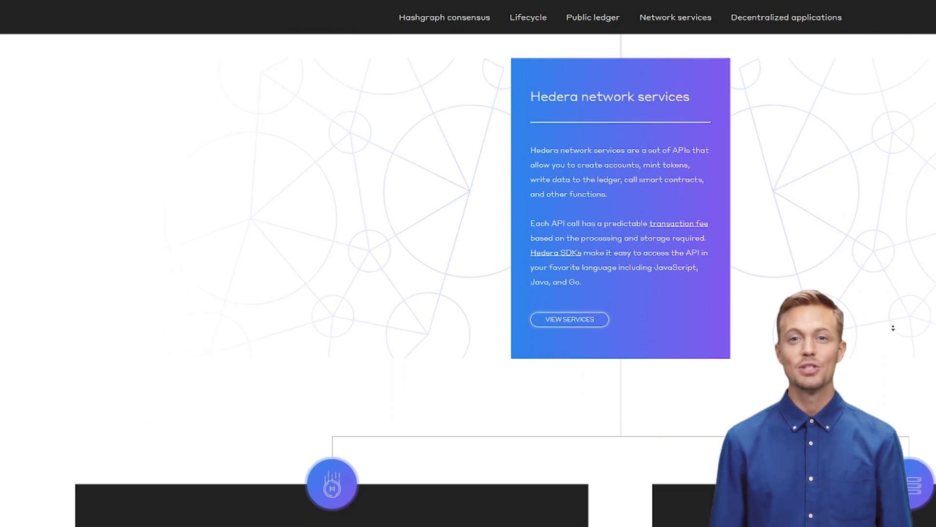
{"action": "scroll", "scroll_direction": "down", "scroll_amount": 3}
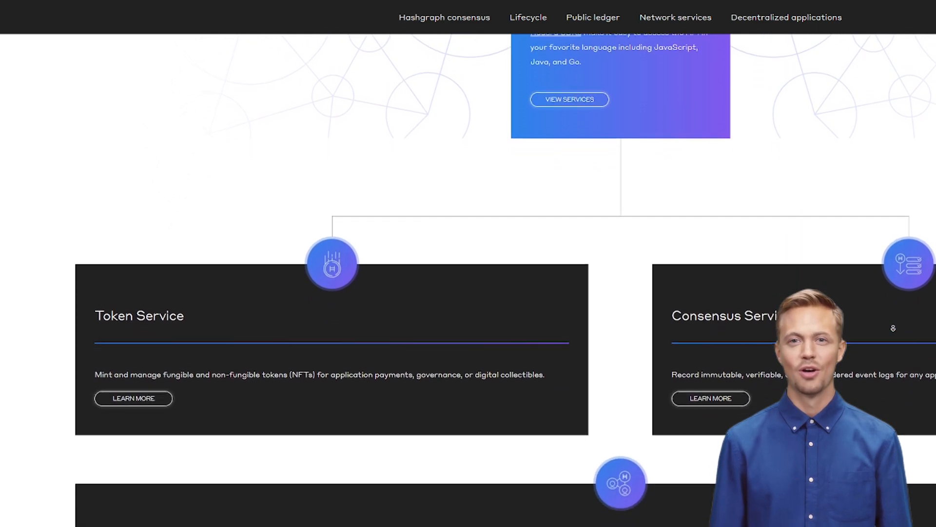
{"action": "scroll", "scroll_direction": "down", "scroll_amount": 3}
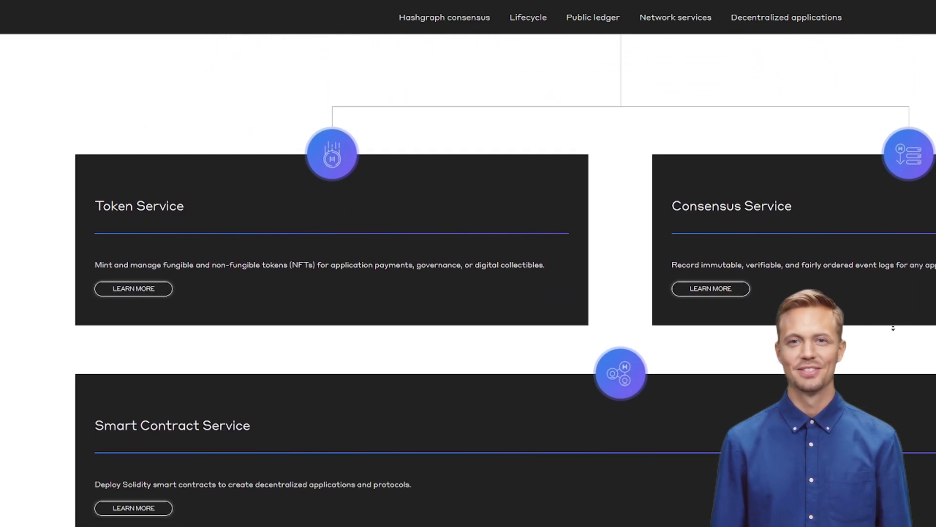
{"action": "scroll", "scroll_direction": "down", "scroll_amount": 3}
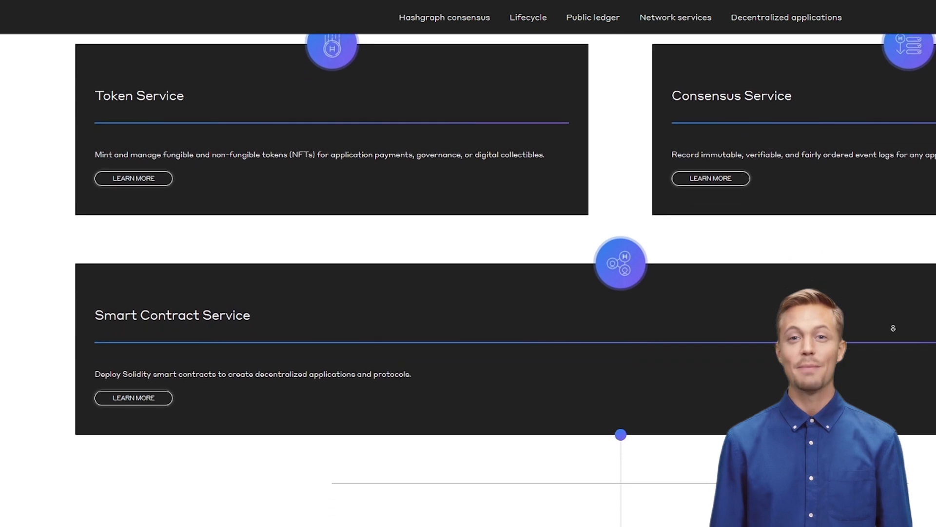
{"action": "scroll", "scroll_direction": "down", "scroll_amount": 3}
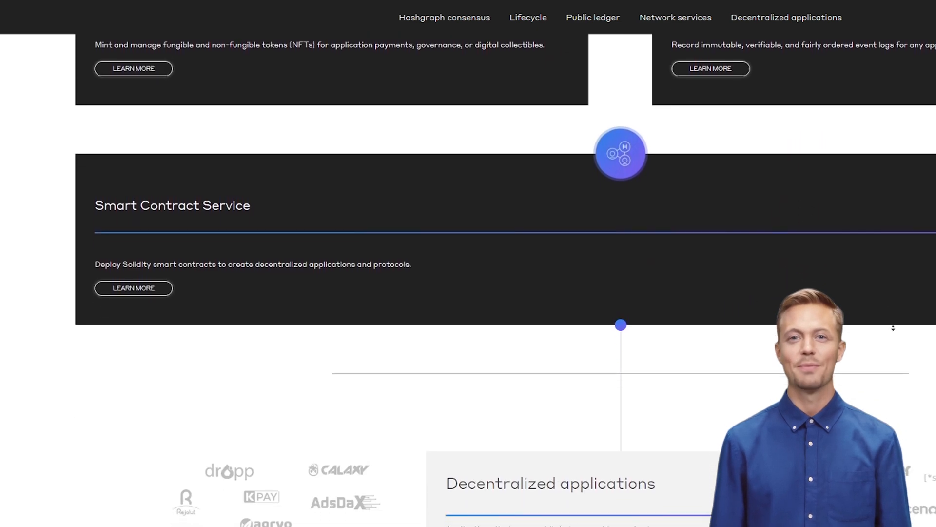
{"action": "scroll", "scroll_direction": "down", "scroll_amount": 3}
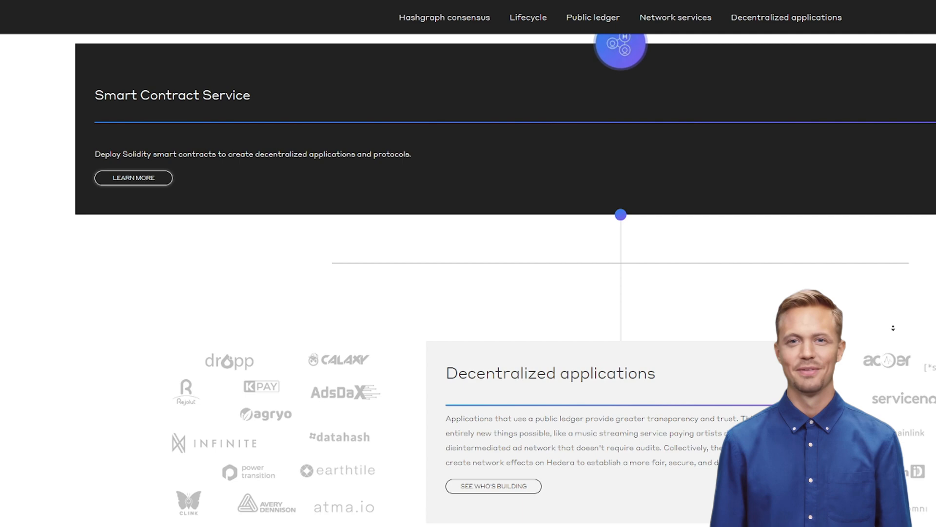
{"action": "scroll", "scroll_direction": "down", "scroll_amount": 3}
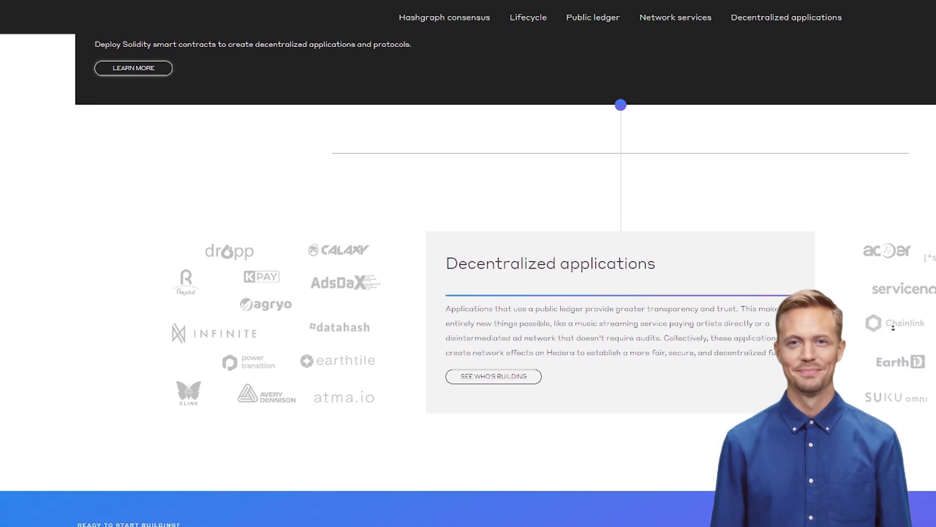
{"action": "scroll", "scroll_direction": "down", "scroll_amount": 3}
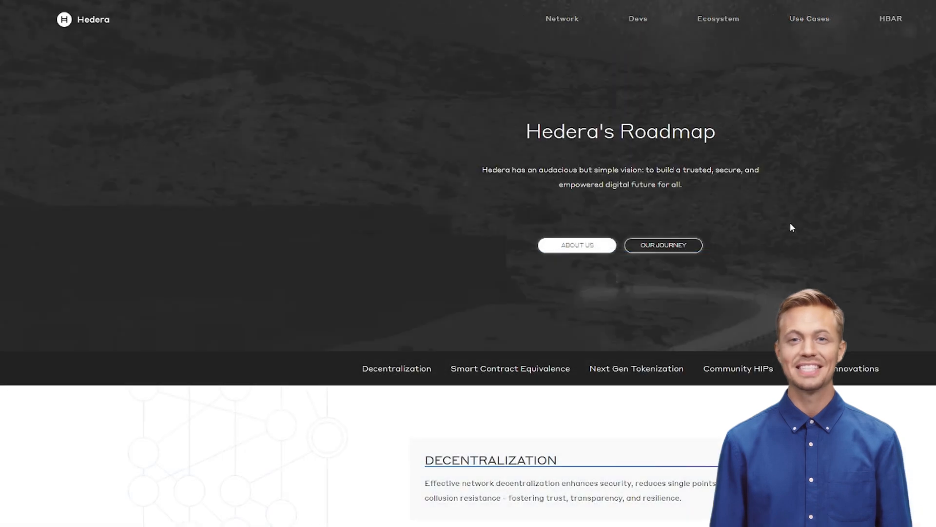
{"action": "scroll", "scroll_direction": "down", "scroll_amount": 3}
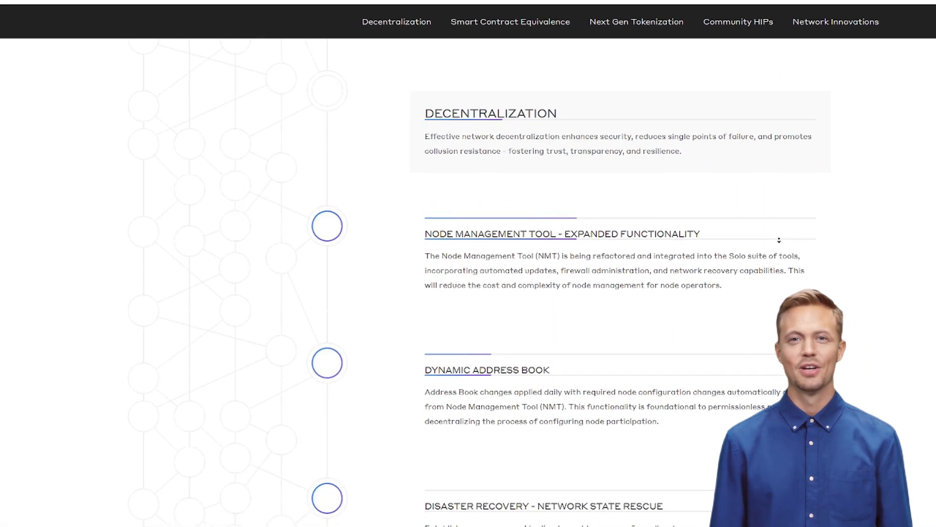
{"action": "scroll", "scroll_direction": "down", "scroll_amount": 3}
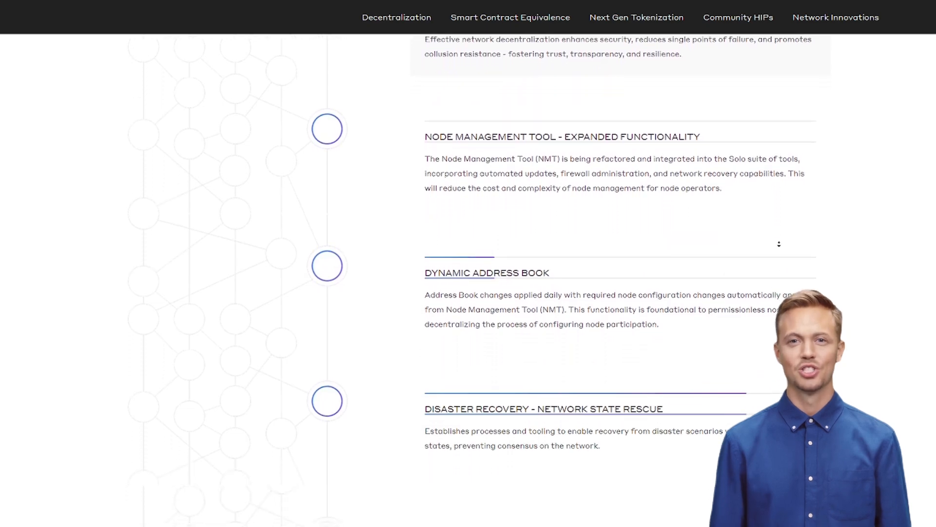
{"action": "scroll", "scroll_direction": "down", "scroll_amount": 3}
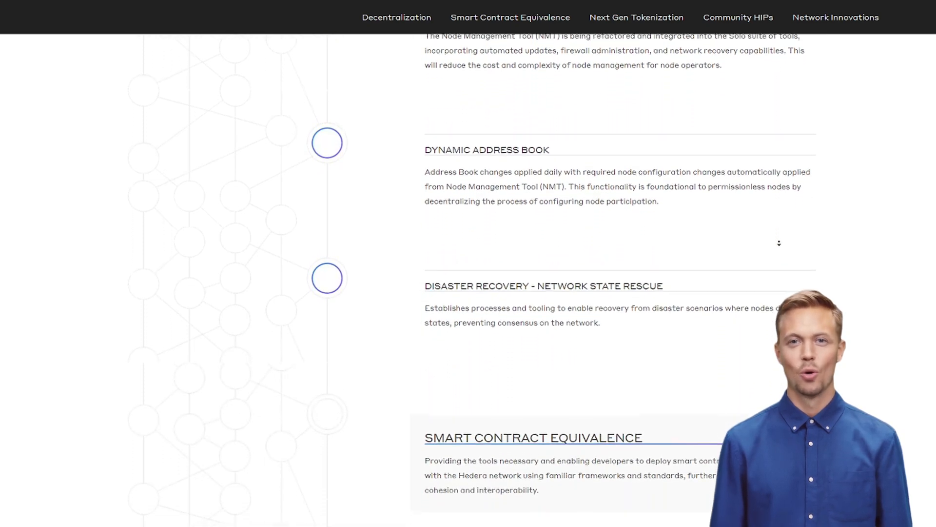
{"action": "scroll", "scroll_direction": "down", "scroll_amount": 3}
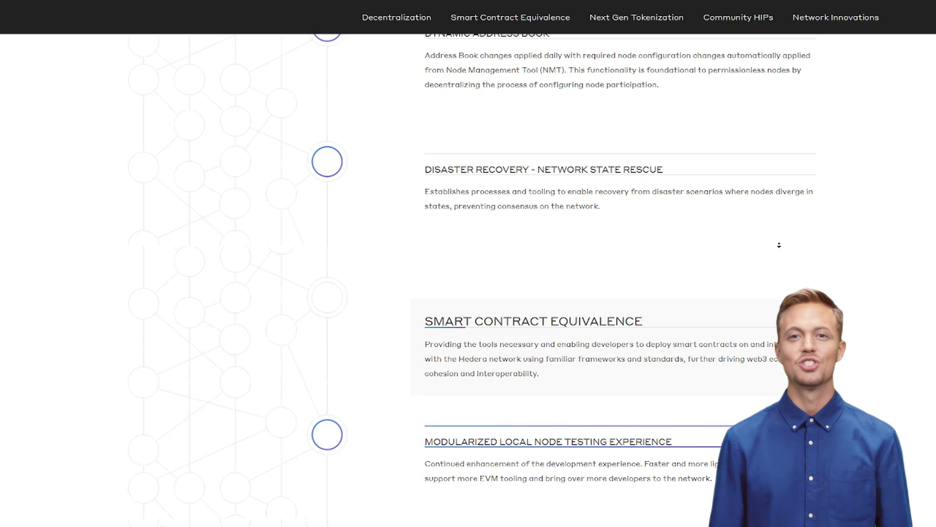
{"action": "scroll", "scroll_direction": "down", "scroll_amount": 3}
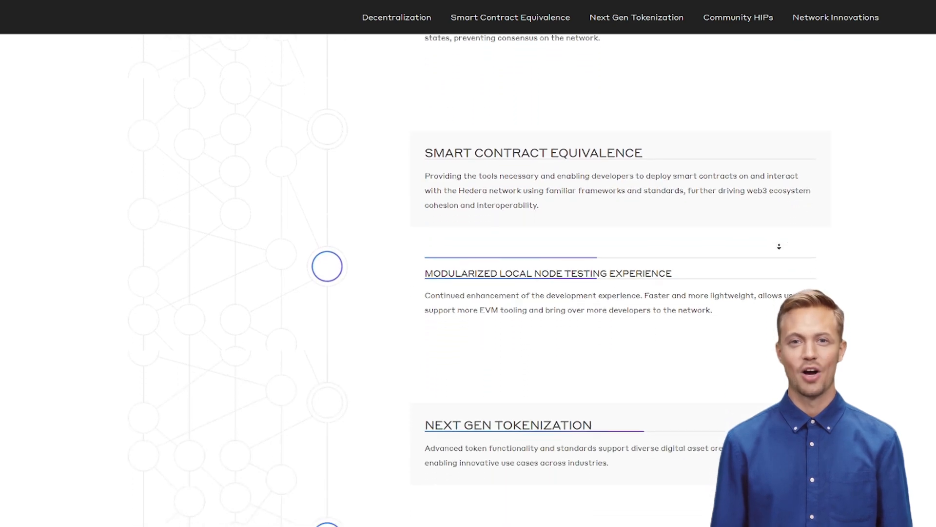
{"action": "scroll", "scroll_direction": "down", "scroll_amount": 3}
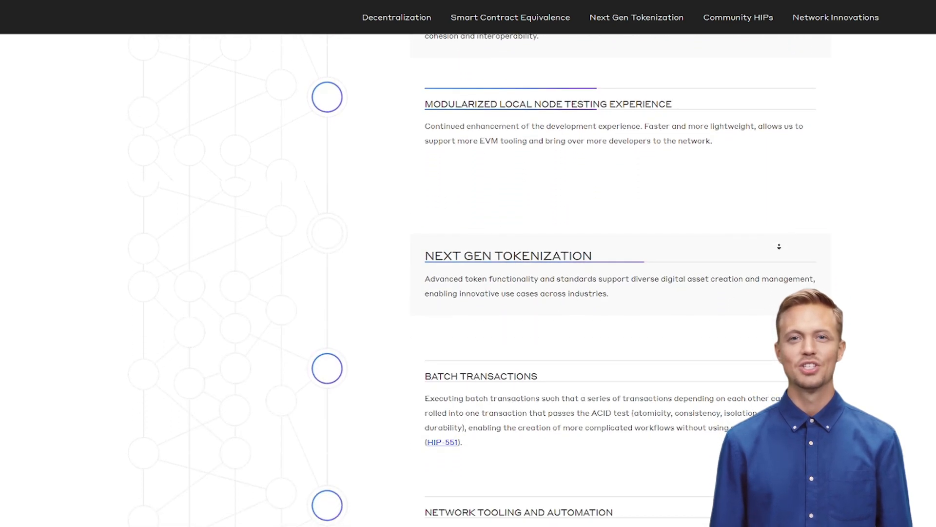
{"action": "scroll", "scroll_direction": "down", "scroll_amount": 3}
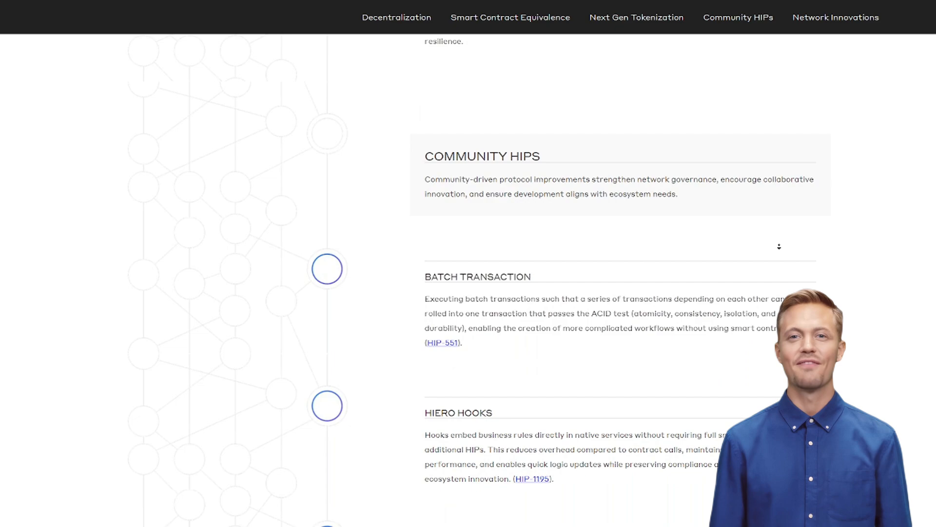
{"action": "scroll", "scroll_direction": "down", "scroll_amount": 3}
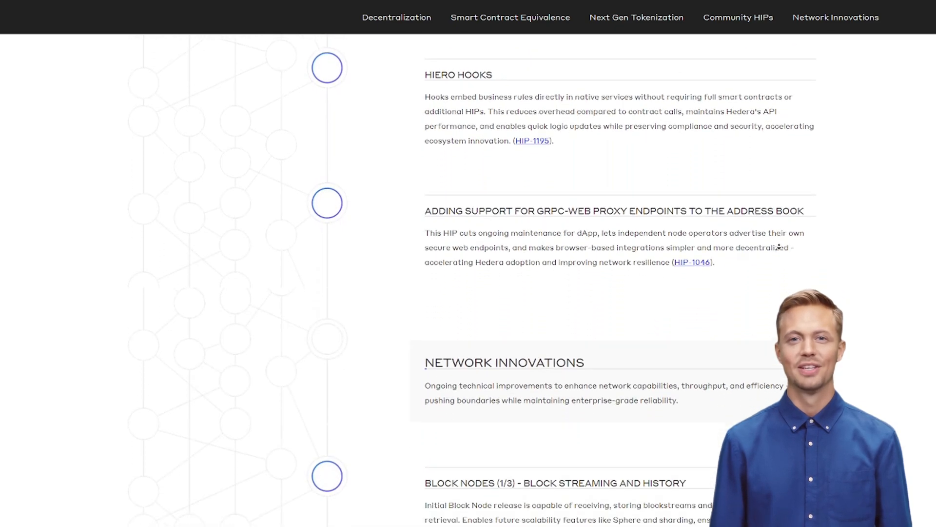
{"action": "scroll", "scroll_direction": "down", "scroll_amount": 3}
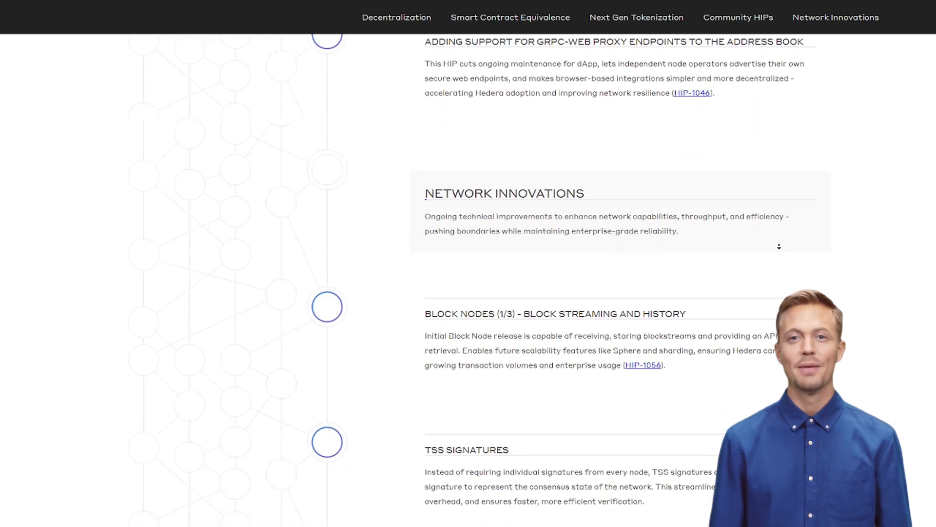
{"action": "scroll", "scroll_direction": "down", "scroll_amount": 3}
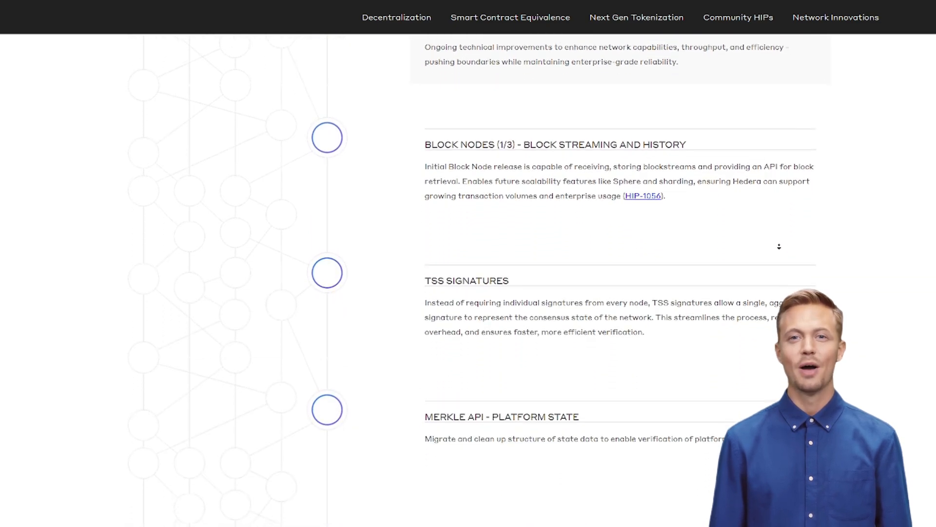
{"action": "scroll", "scroll_direction": "down", "scroll_amount": 3}
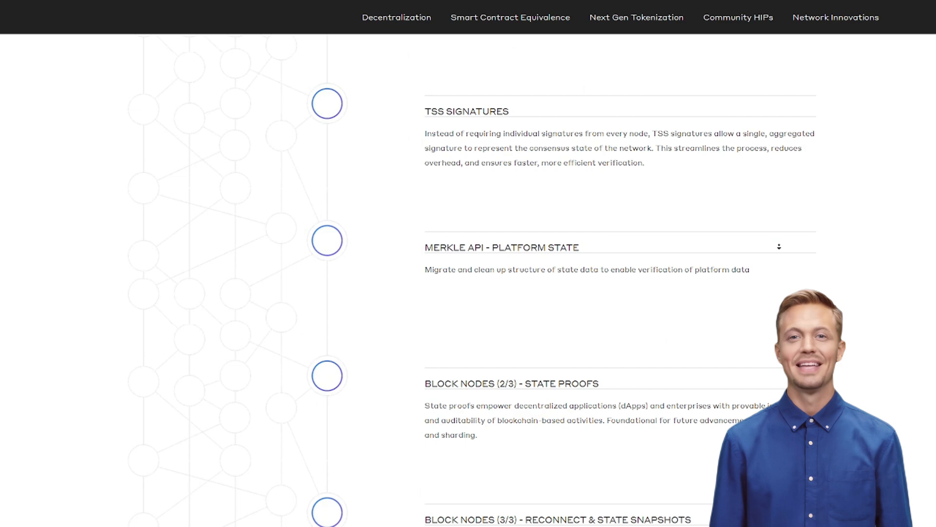
{"action": "scroll", "scroll_direction": "down", "scroll_amount": 3}
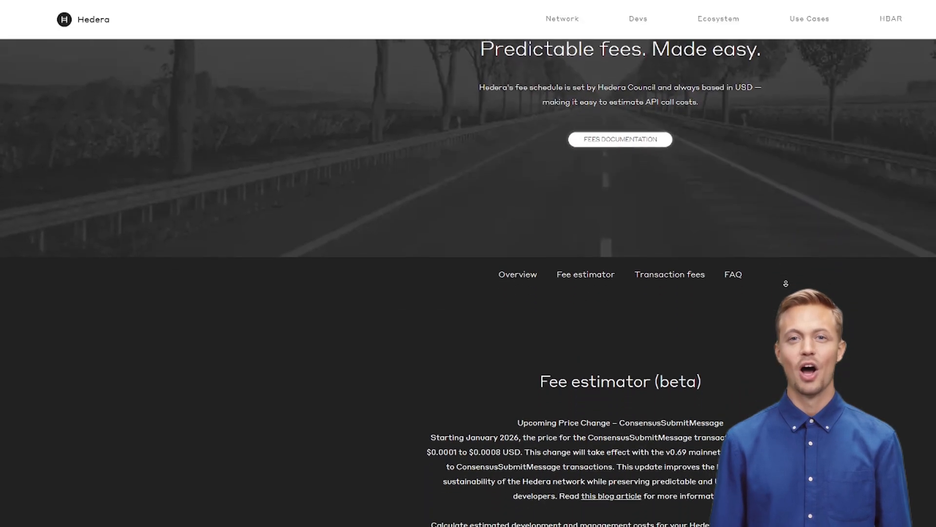
{"action": "scroll", "scroll_direction": "down", "scroll_amount": 3}
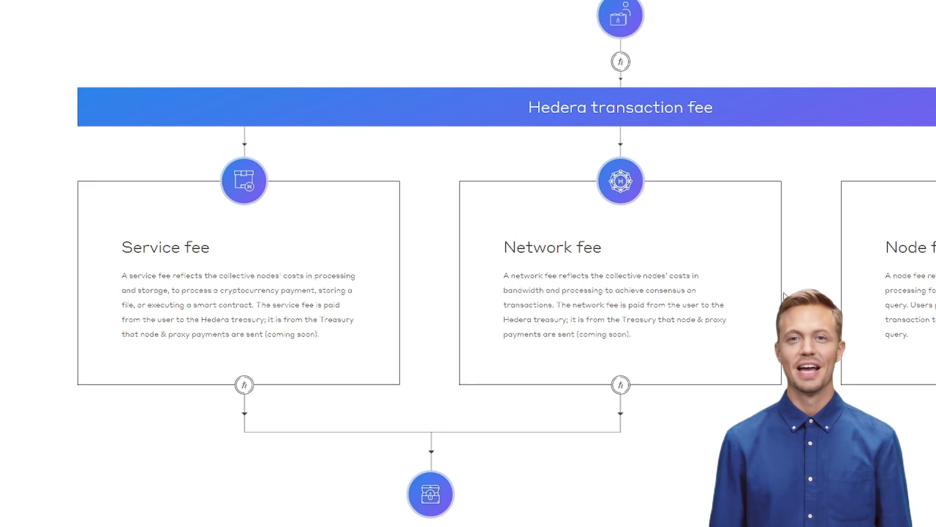
{"action": "scroll", "scroll_direction": "down", "scroll_amount": 3}
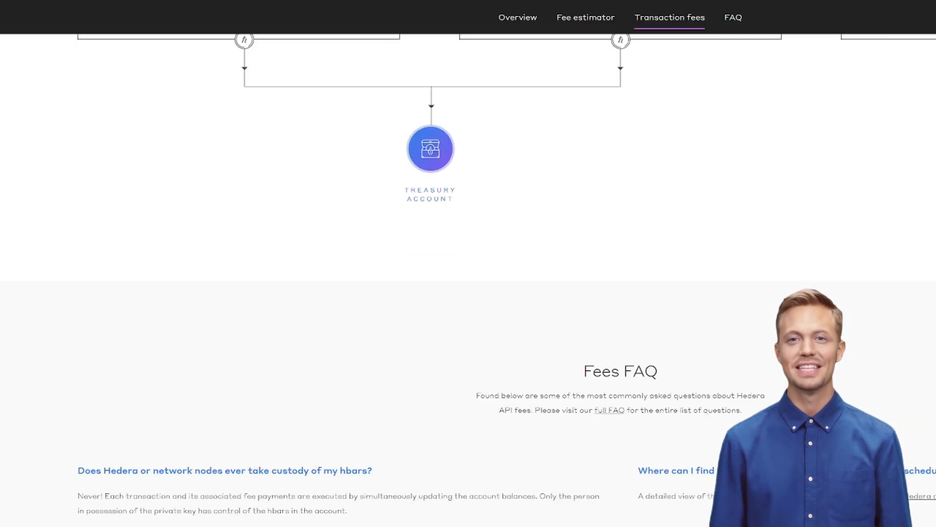